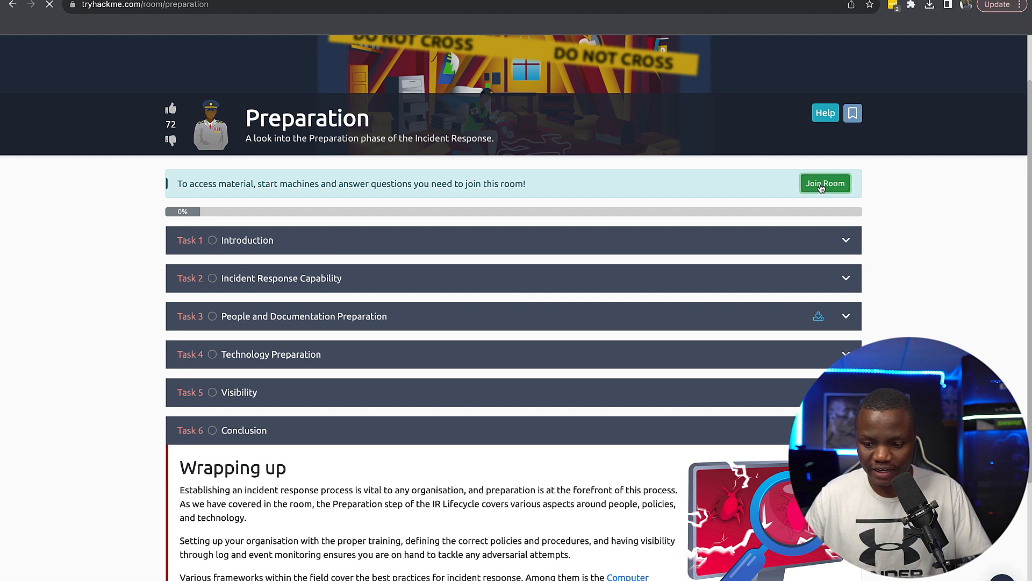
Join the Preparation room and mark Task 1 Introduction as completed
left_click(824, 183)
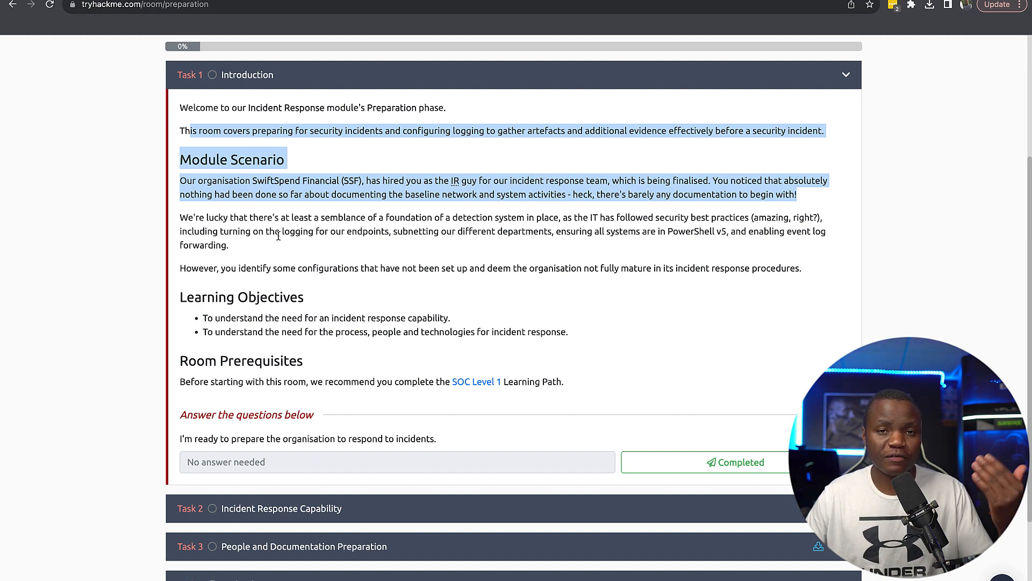
scroll("down", 3)
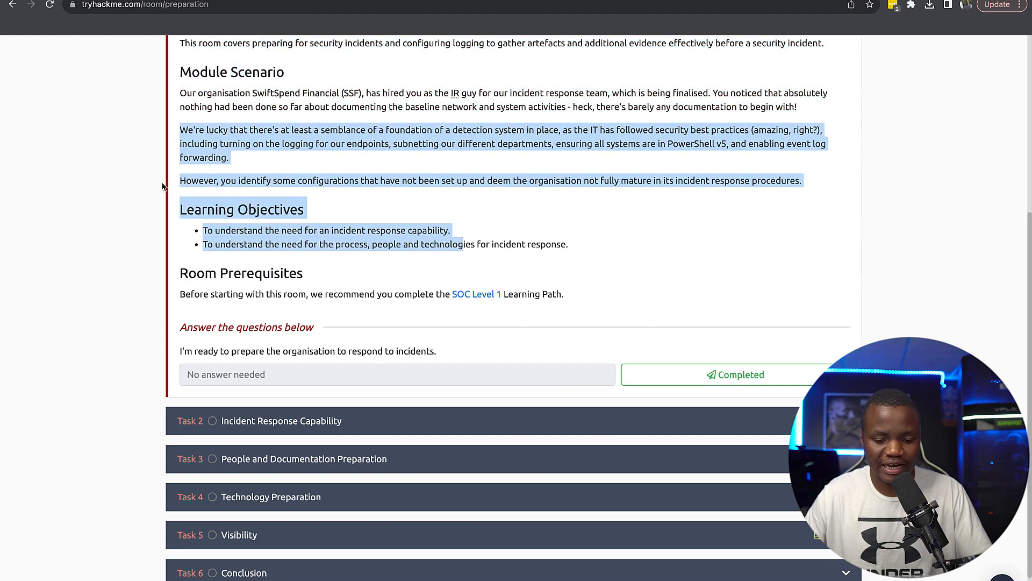
mouse_move(252, 262)
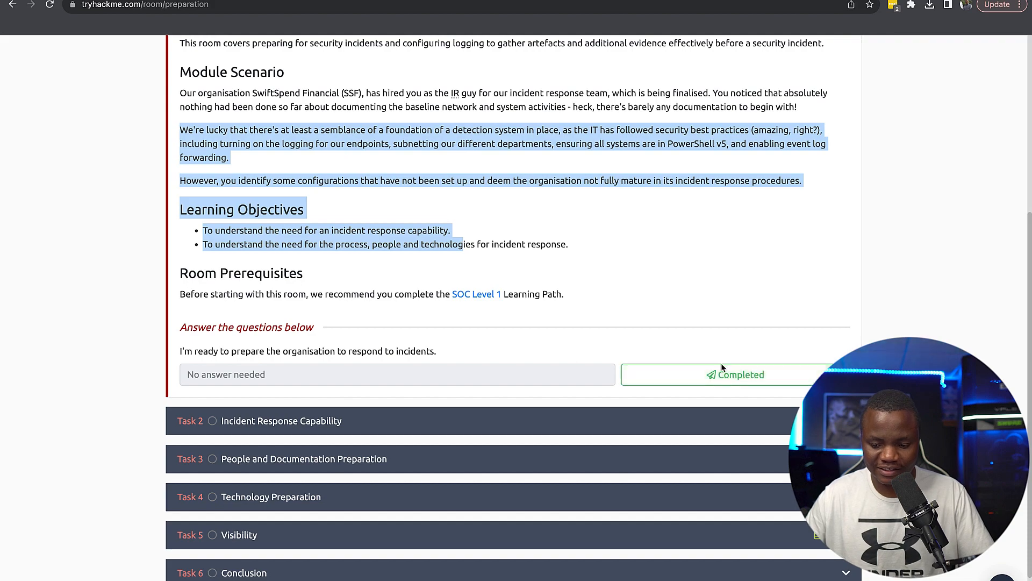
left_click(735, 375)
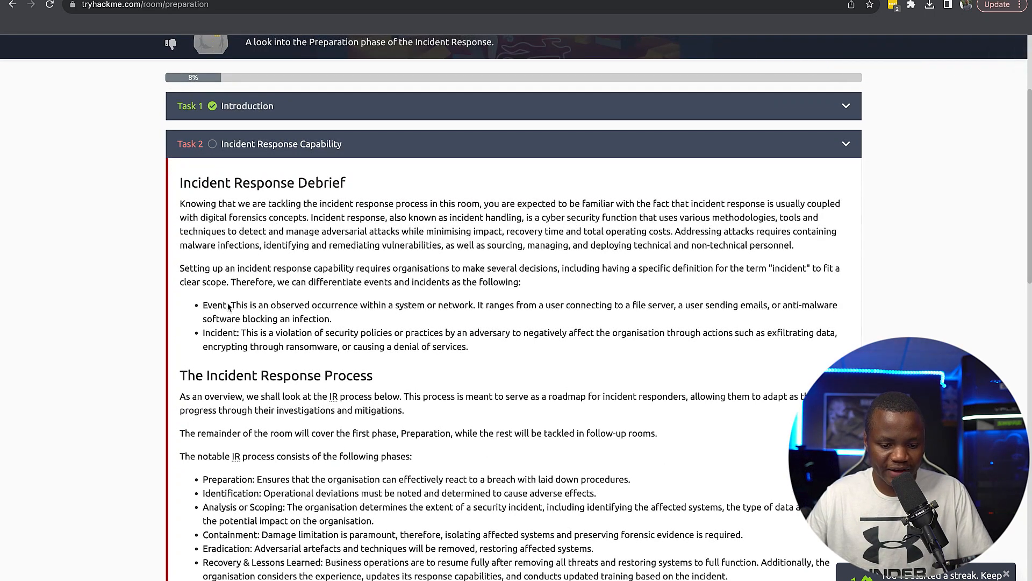
Read Task 2 on events, incidents and IR phases, highlighting Event and the recovery phase
double_click(214, 305)
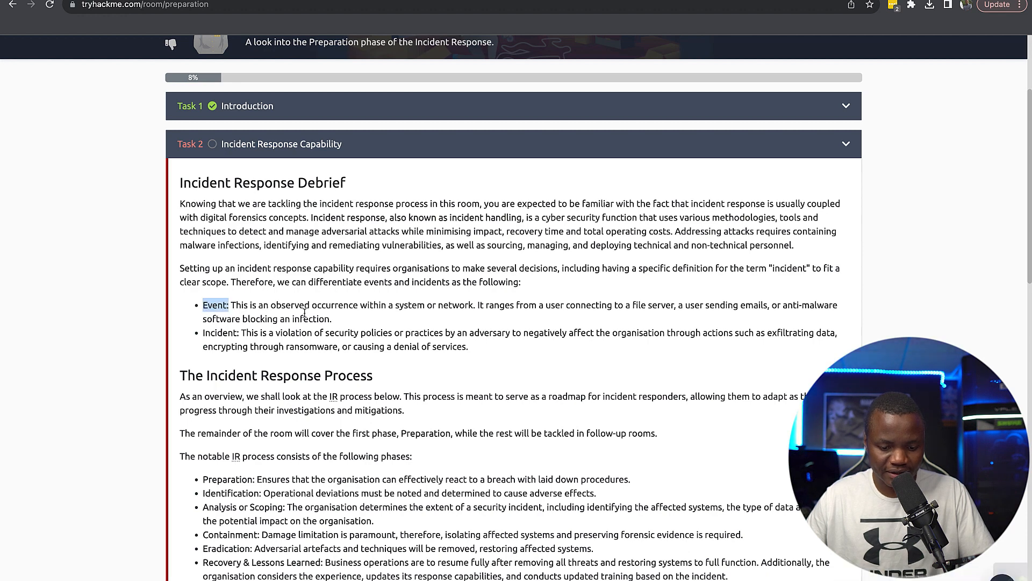
mouse_move(381, 313)
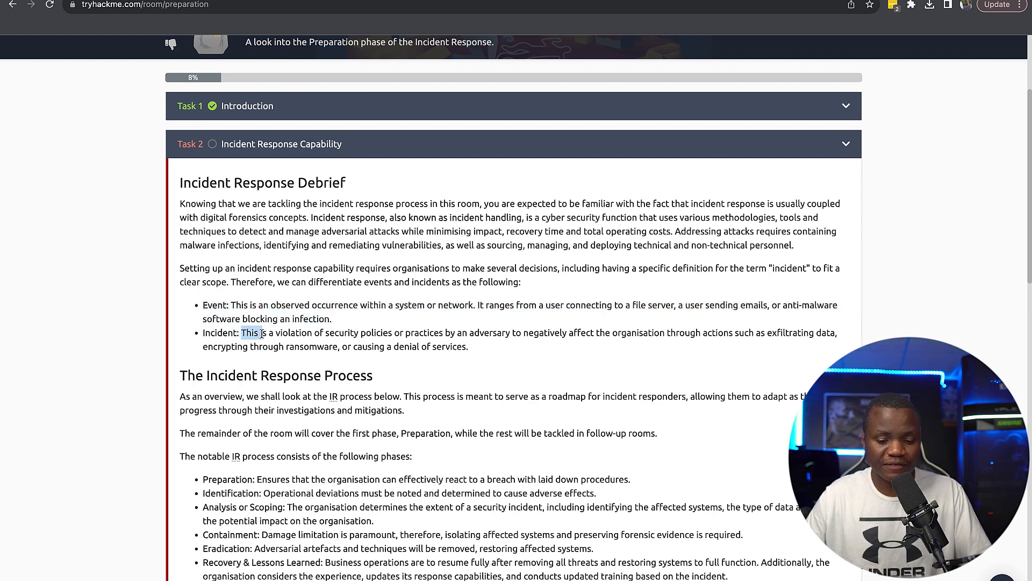
scroll("down", 3)
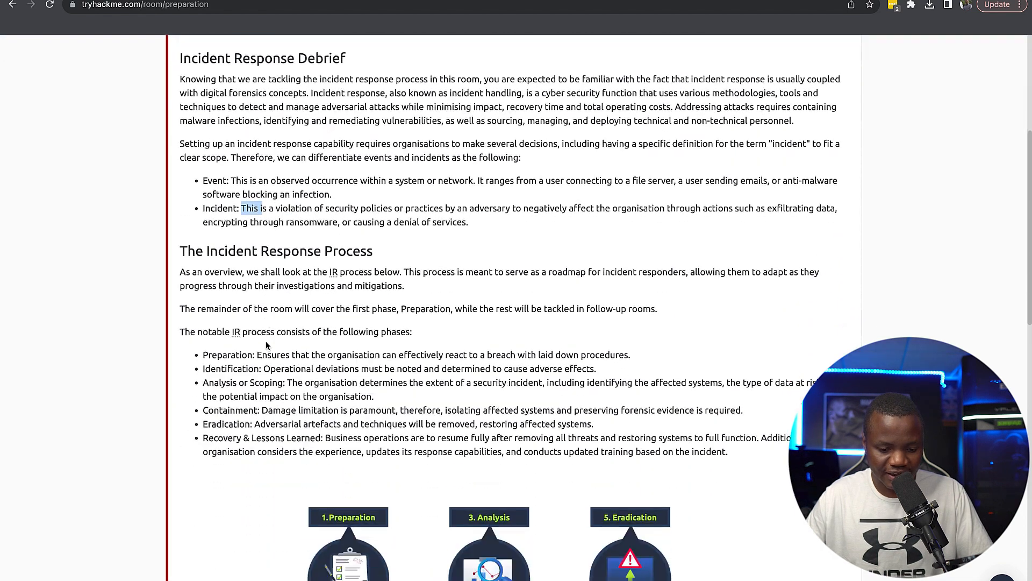
scroll("down", 3)
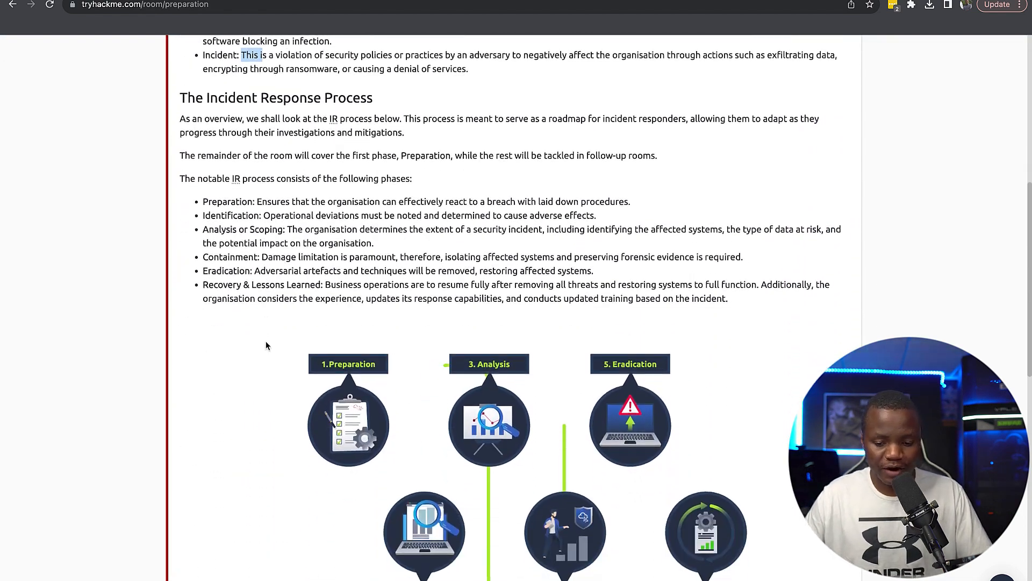
scroll("down", 3)
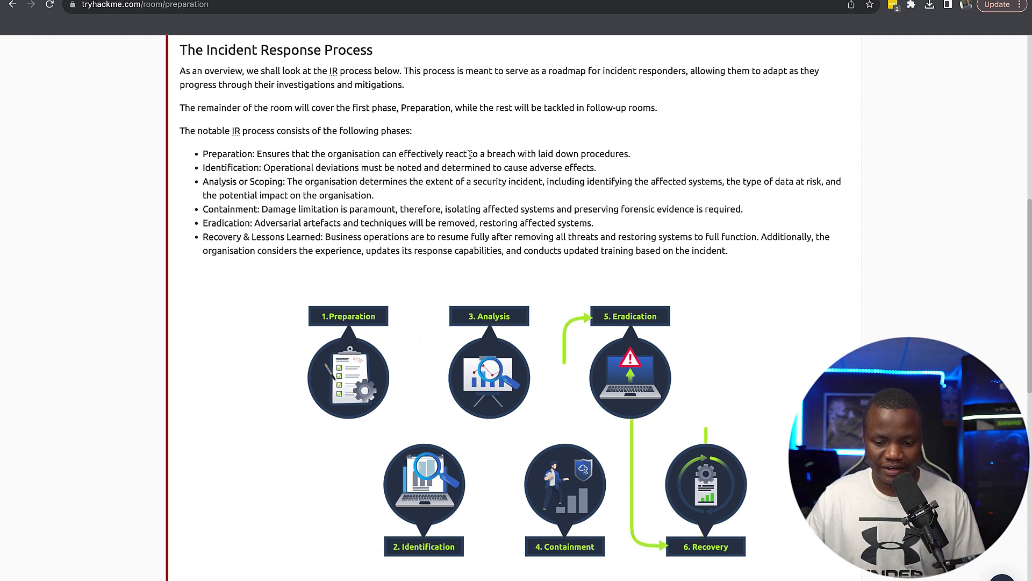
double_click(501, 153)
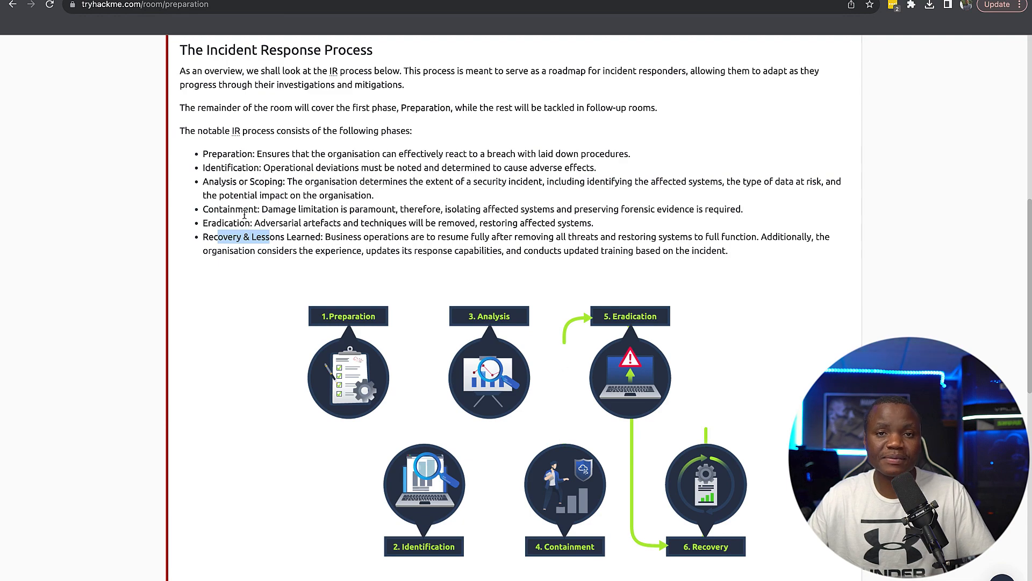
scroll("down", 3)
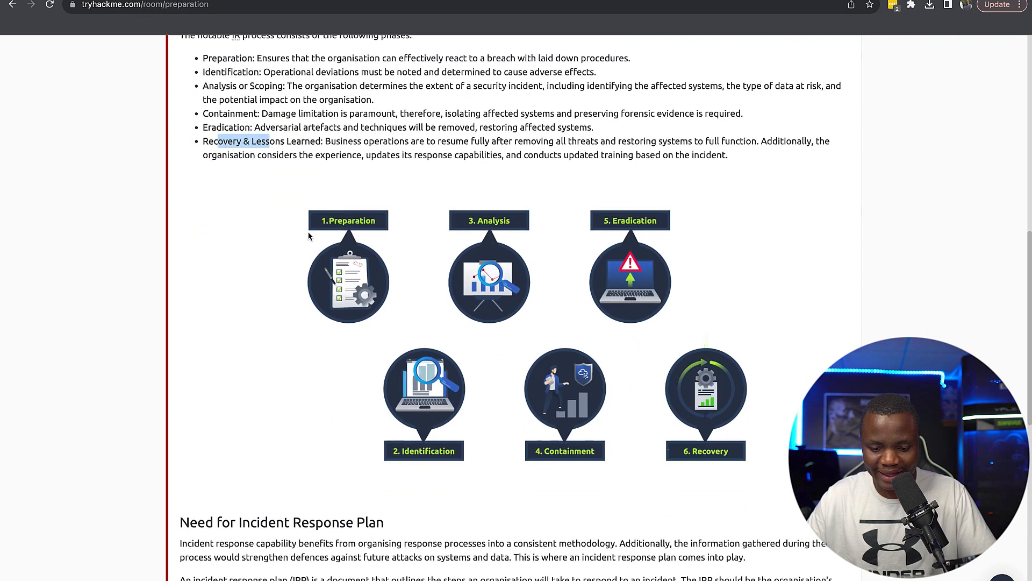
scroll("down", 3)
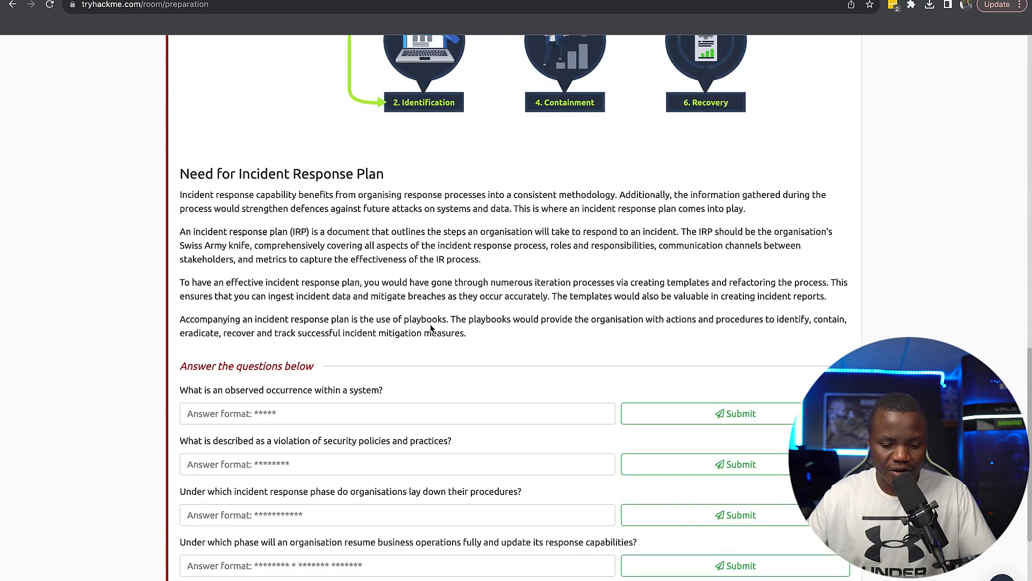
Answer Task 2's four questions, starting with EVENT for the observed occurrence
scroll("down", 3)
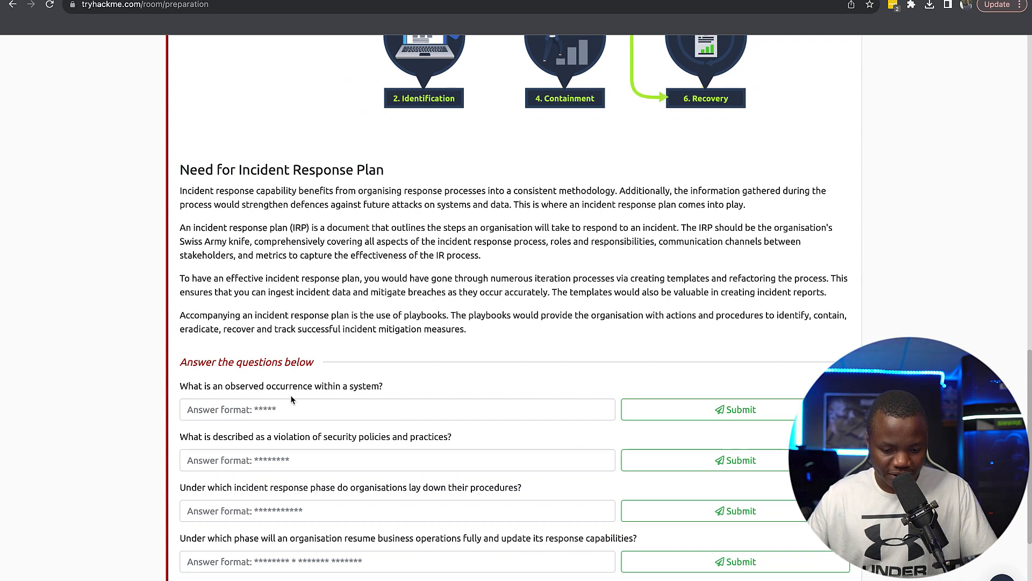
left_click(397, 408)
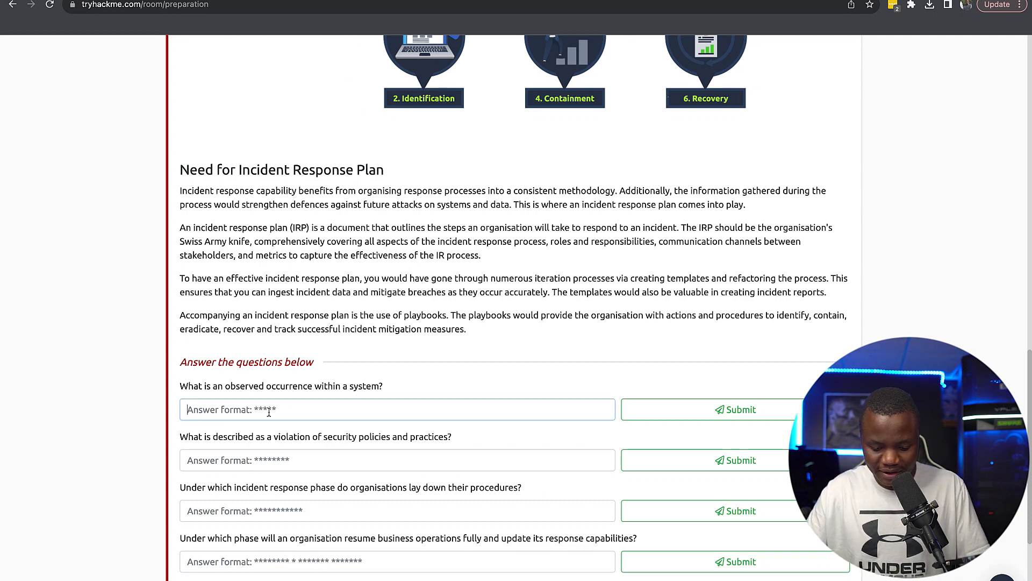
type("EVENT")
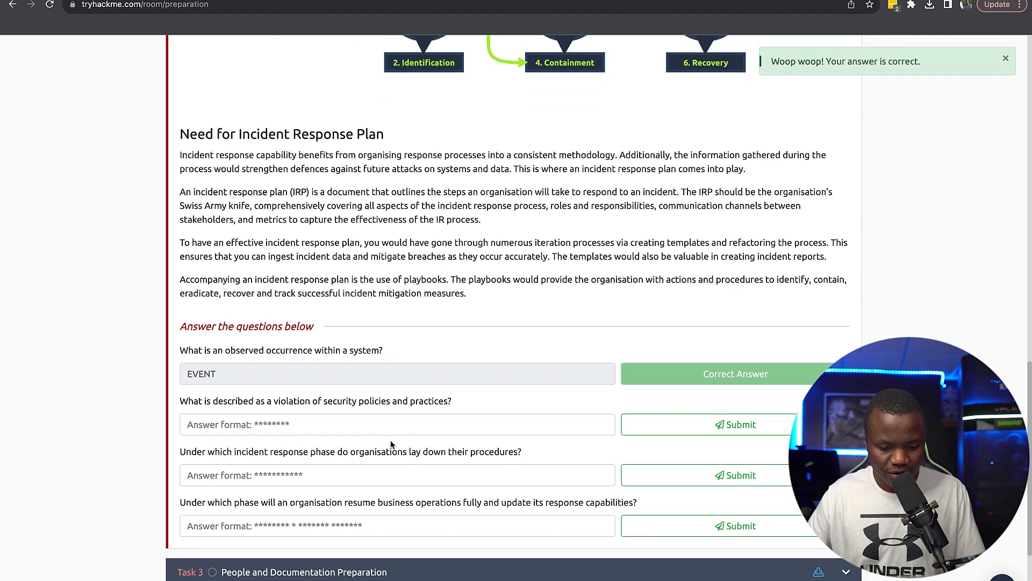
scroll("down", 3)
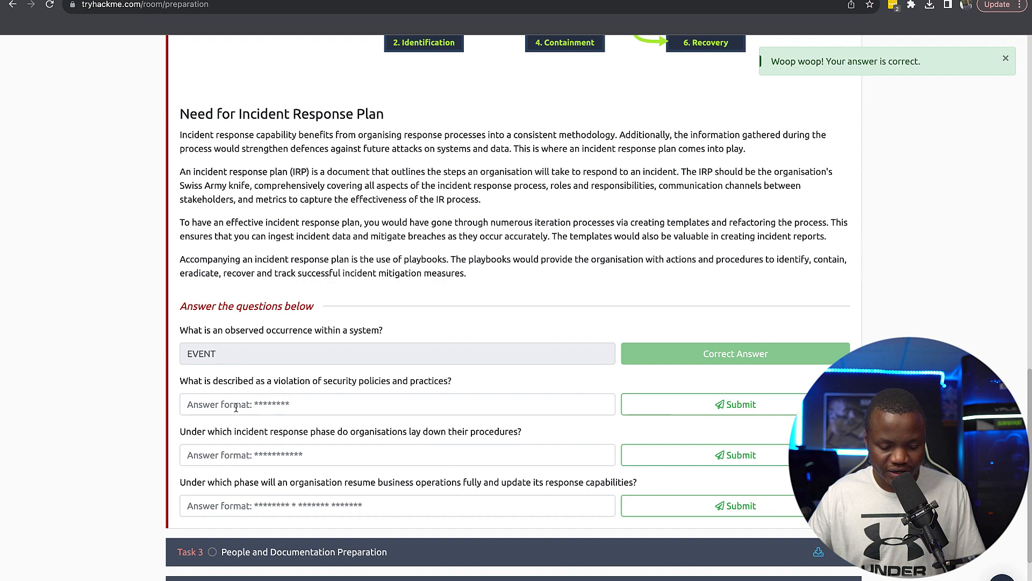
scroll("up", 3)
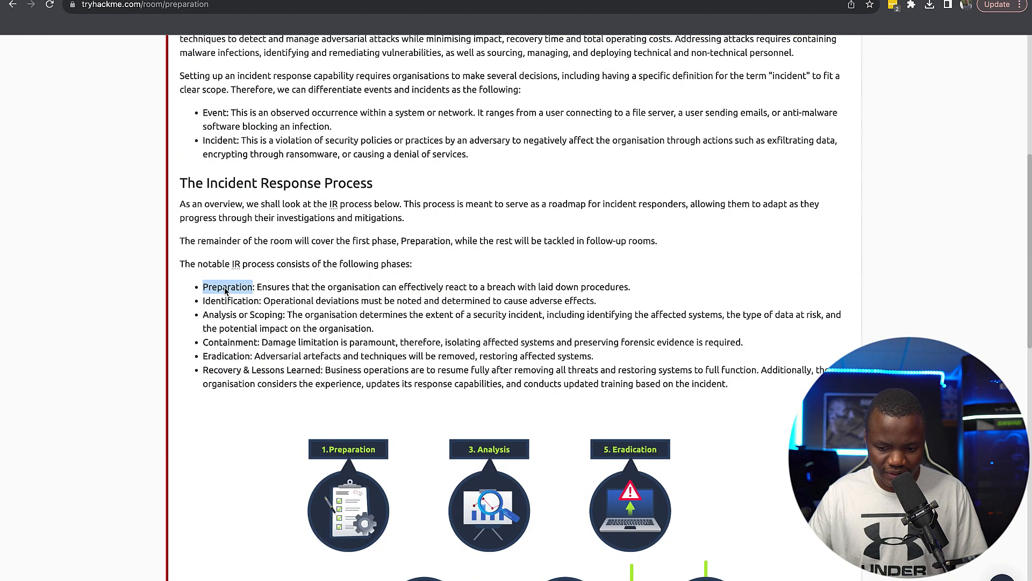
scroll("down", 3)
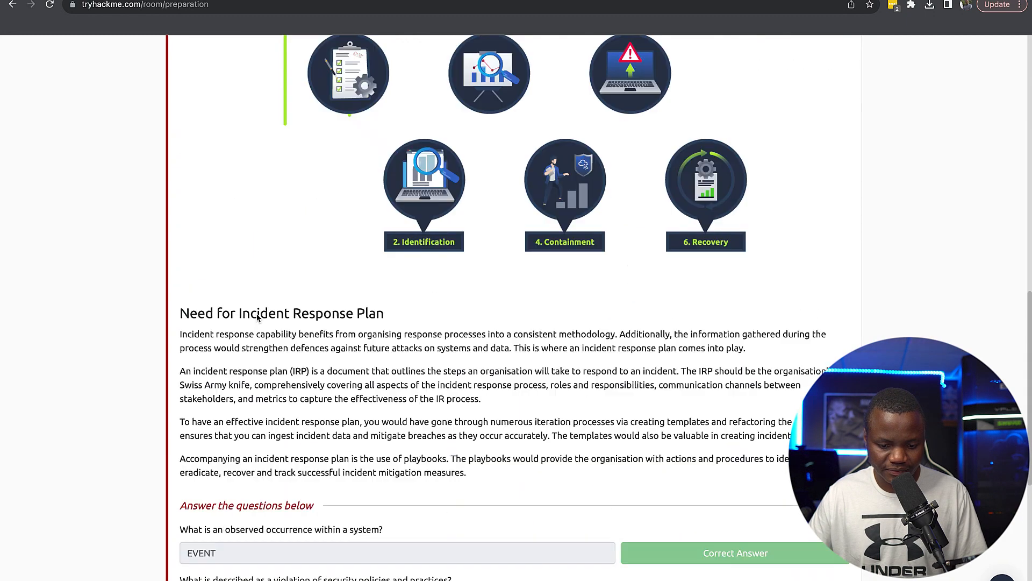
scroll("down", 3)
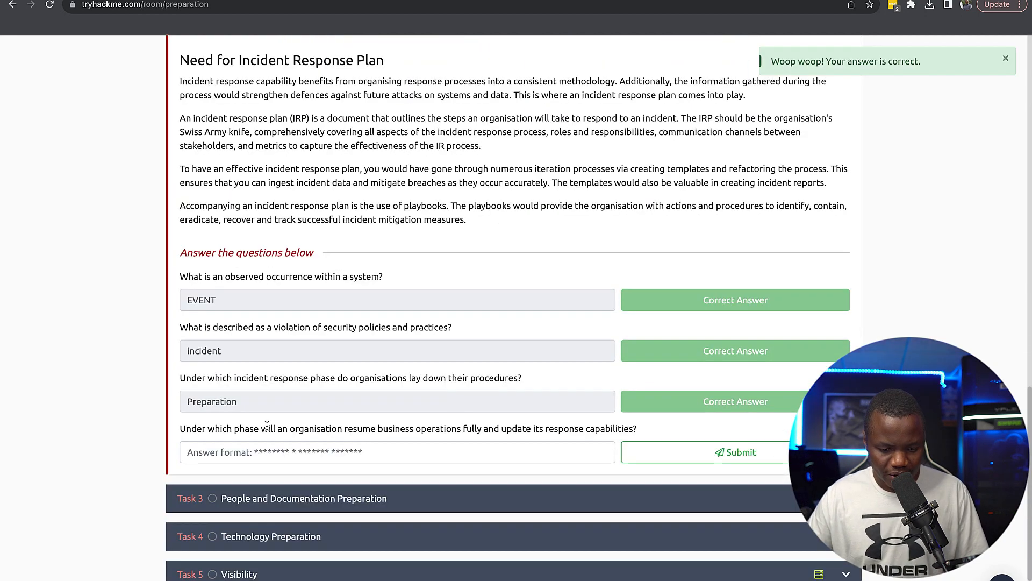
mouse_move(360, 437)
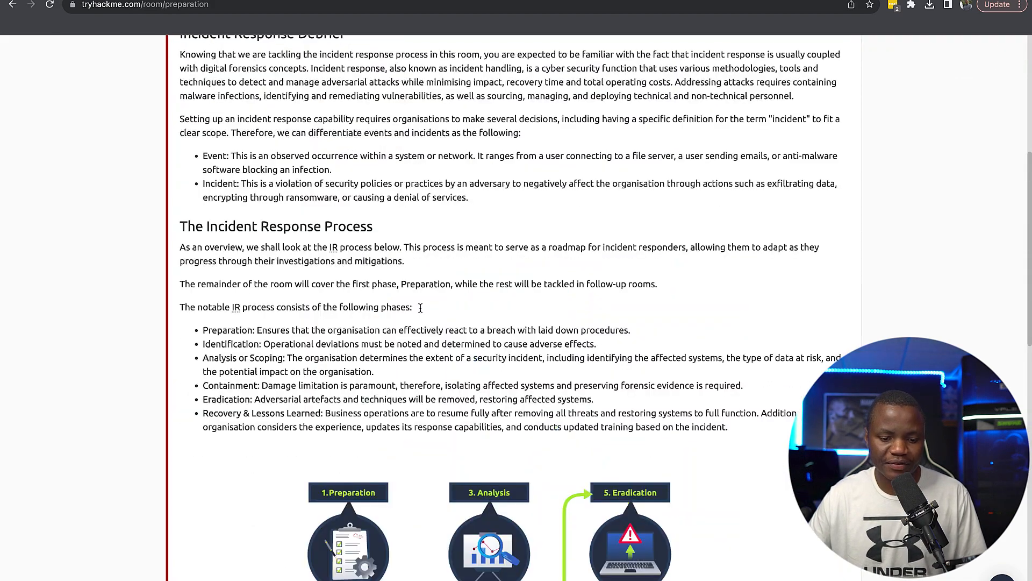
scroll("down", 3)
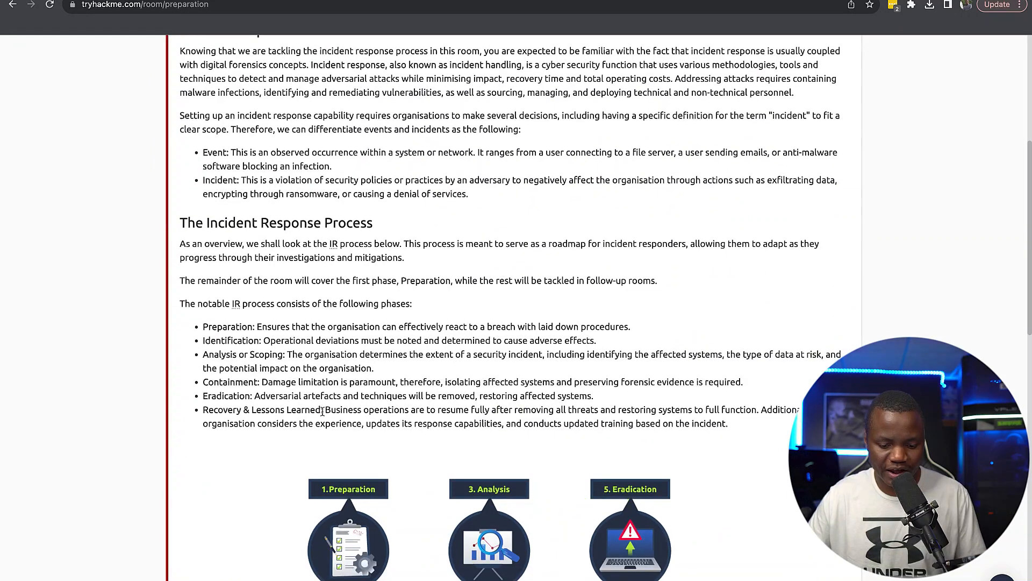
scroll("down", 3)
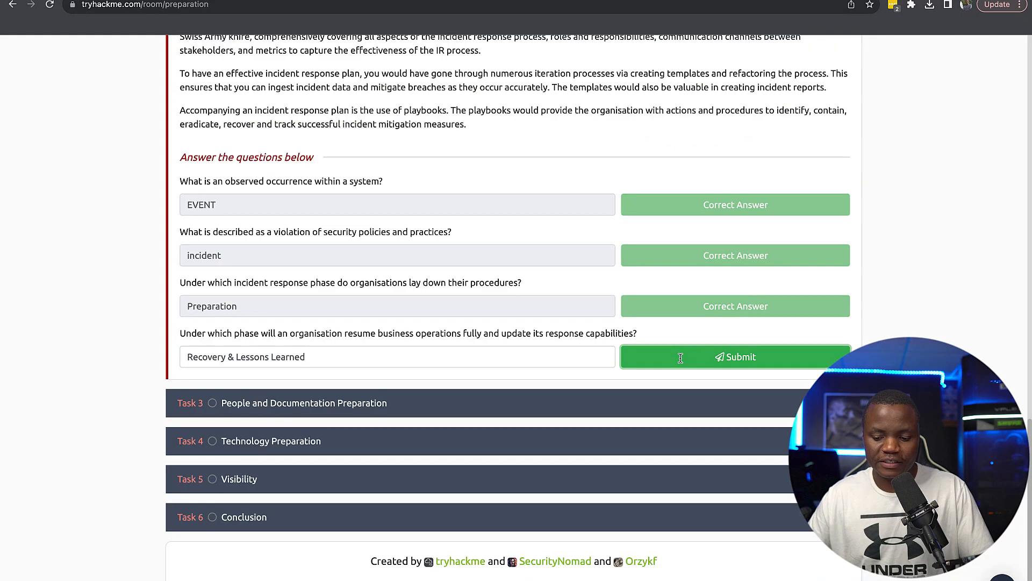
left_click(735, 356)
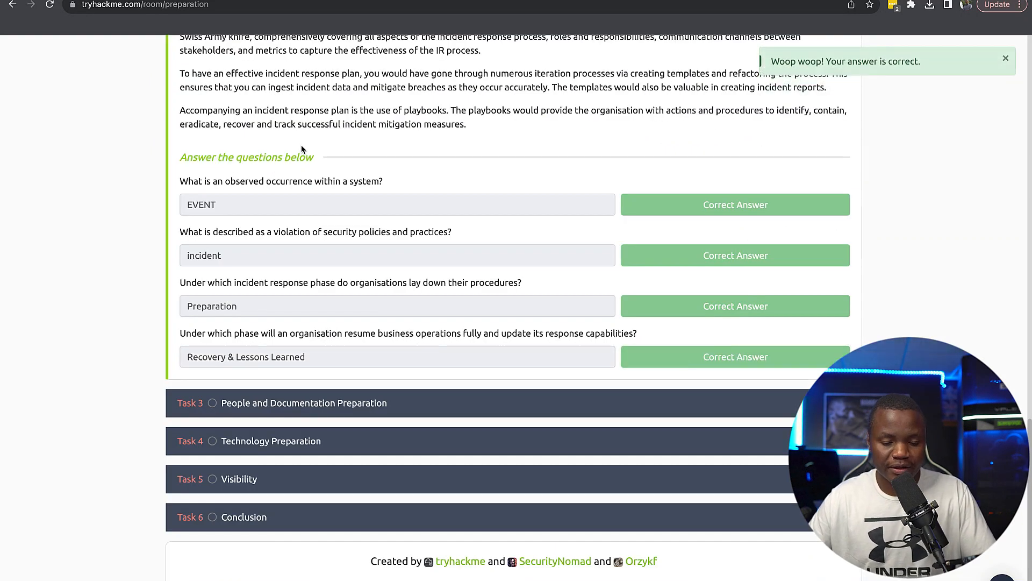
mouse_move(231, 255)
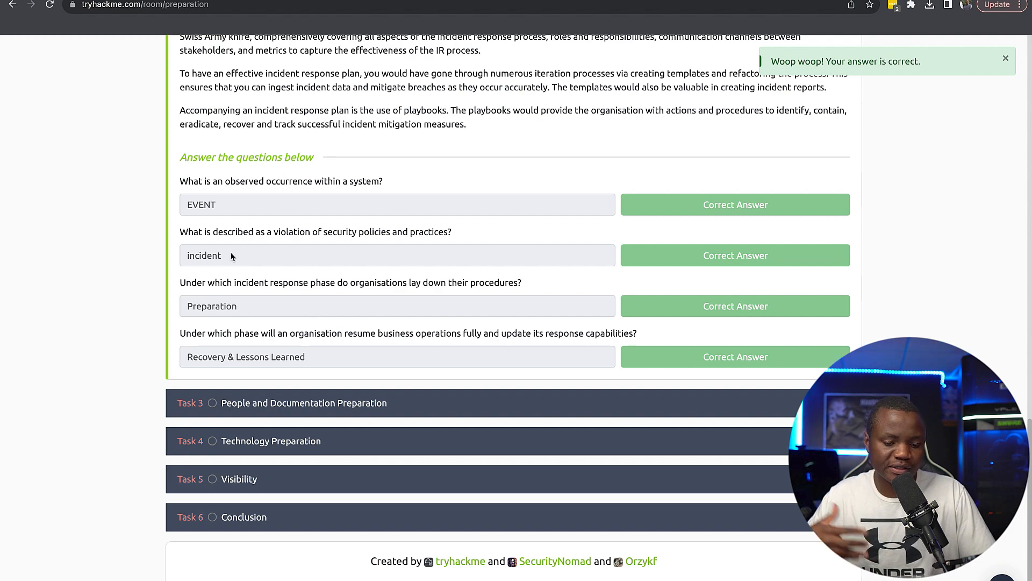
Scroll into Task 3's reading on people and documentation preparation
scroll("down", 3)
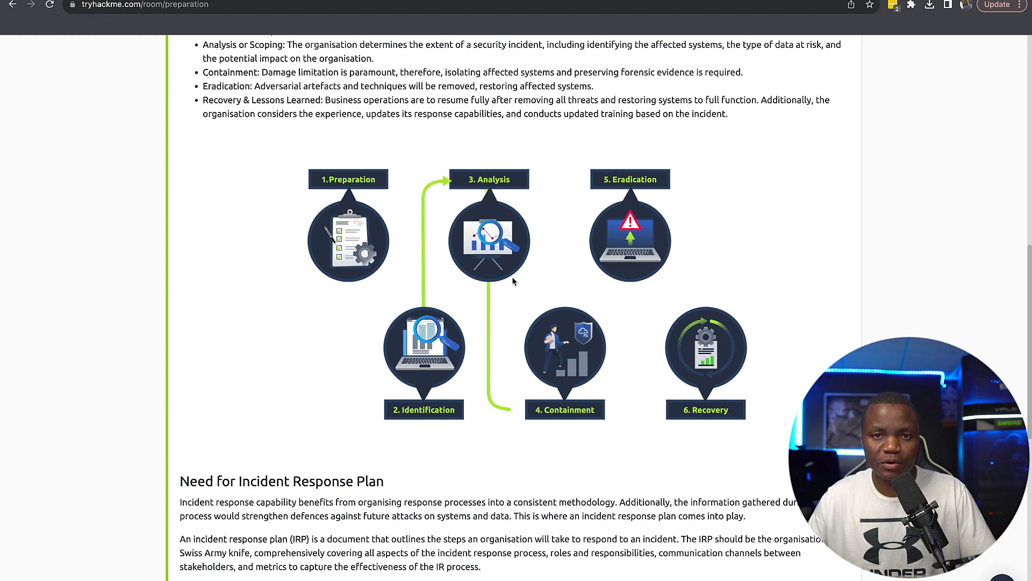
scroll("down", 3)
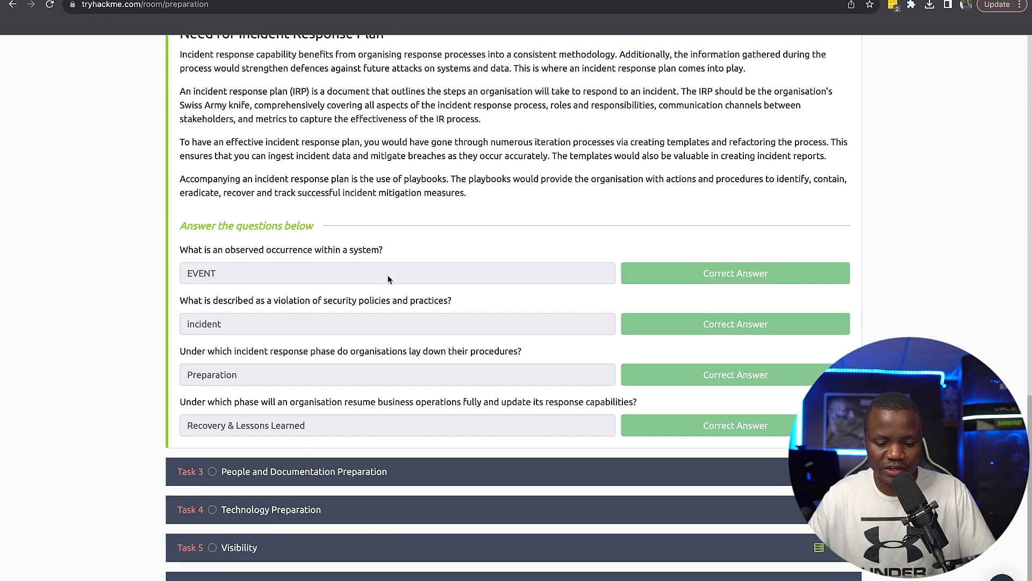
scroll("down", 3)
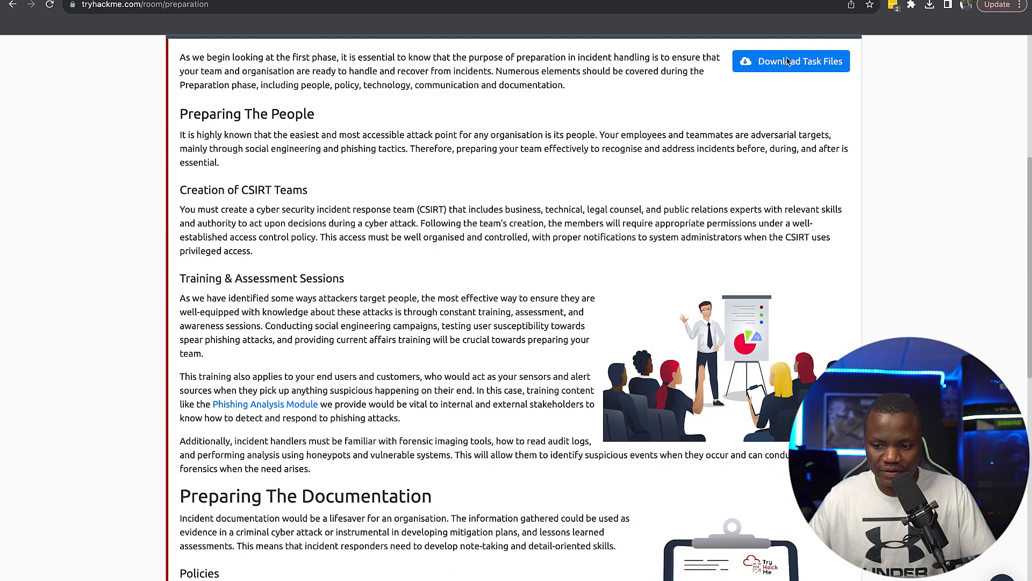
Download the Chain of Custody Form PDF and open it from Chrome's downloads
left_click(791, 61)
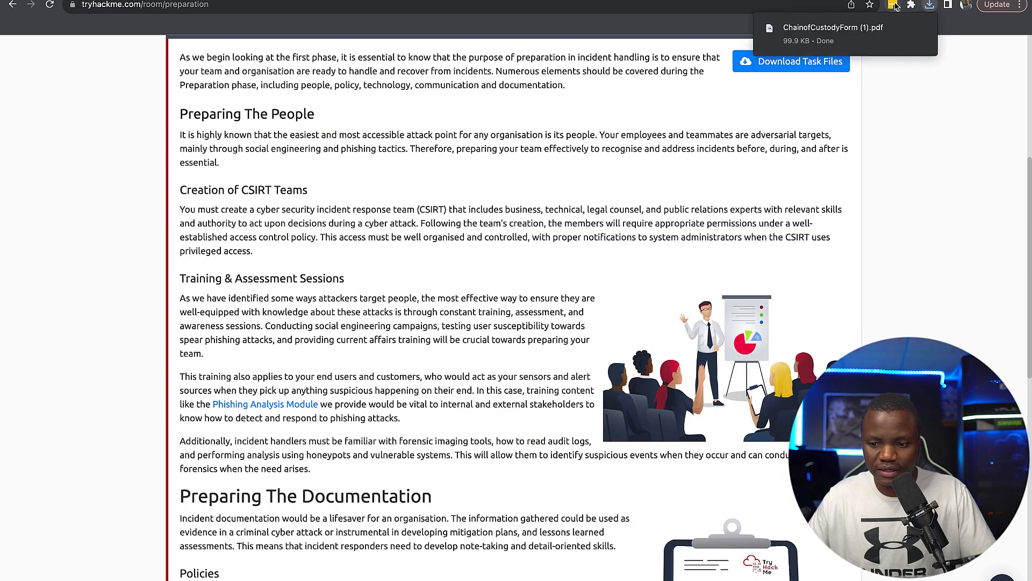
left_click(834, 27)
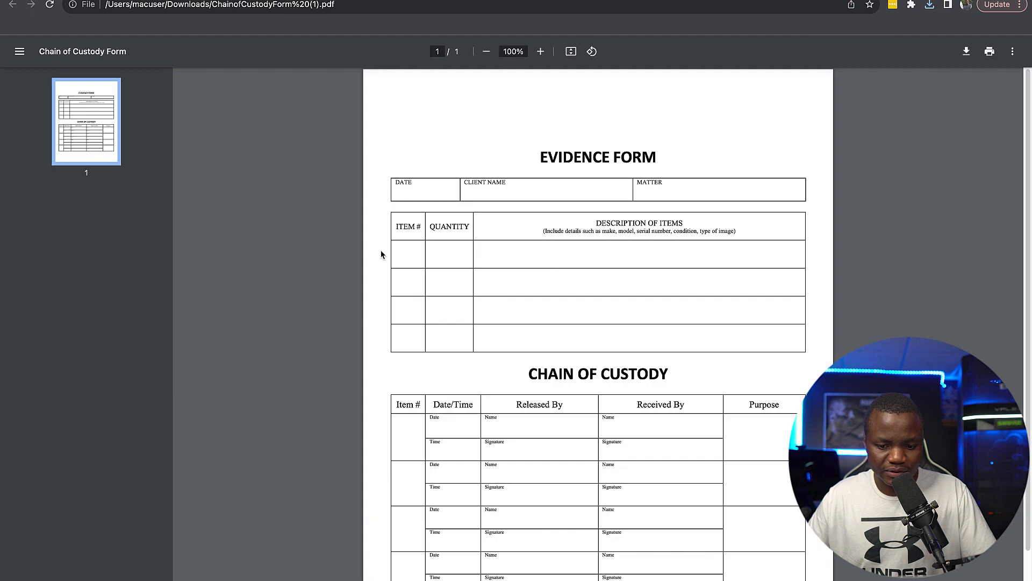
mouse_move(524, 254)
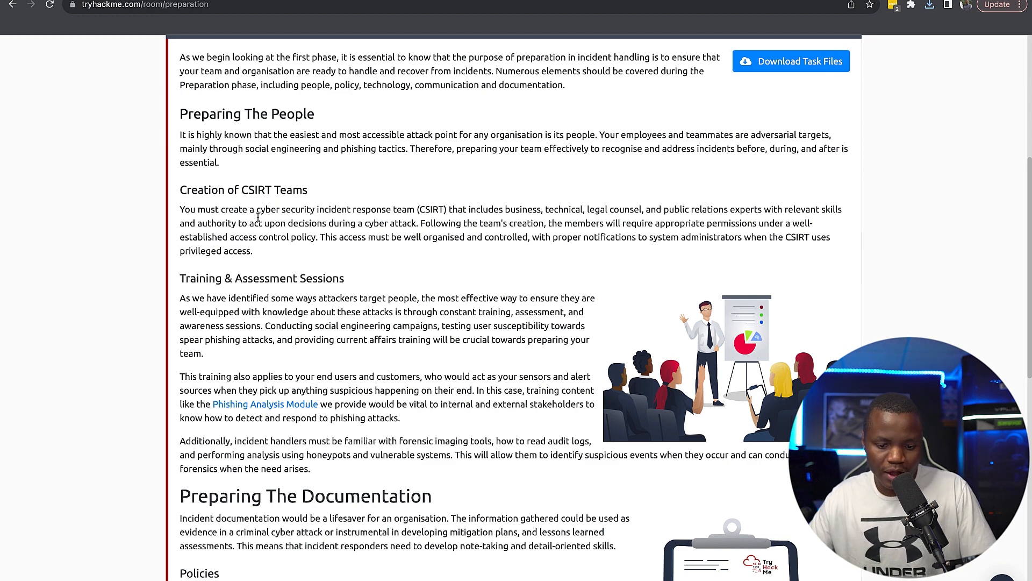
Highlight CSIRT and 'technical' in Task 3's text, then scroll to its questions
double_click(430, 210)
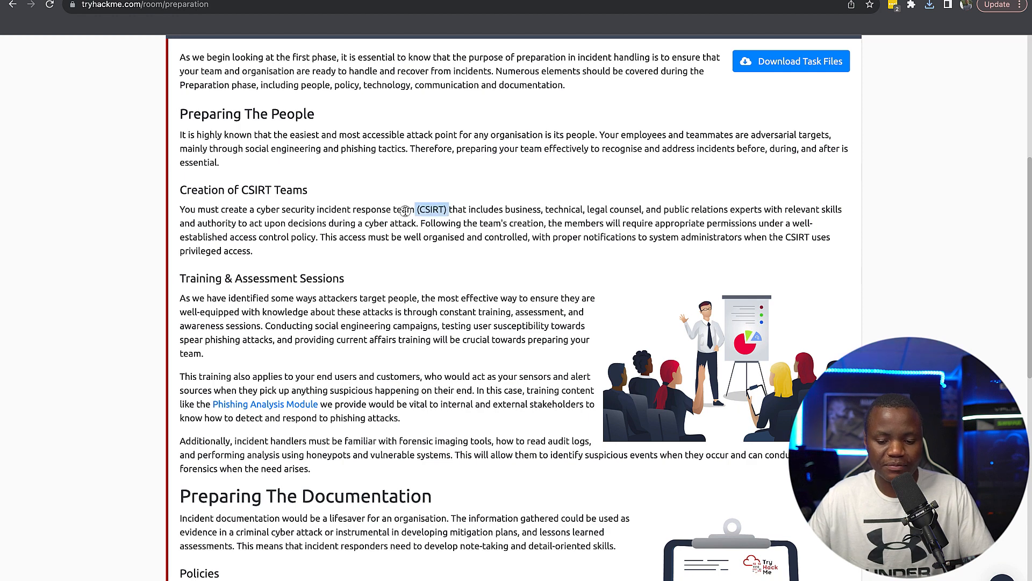
left_click_drag(446, 209, 377, 209)
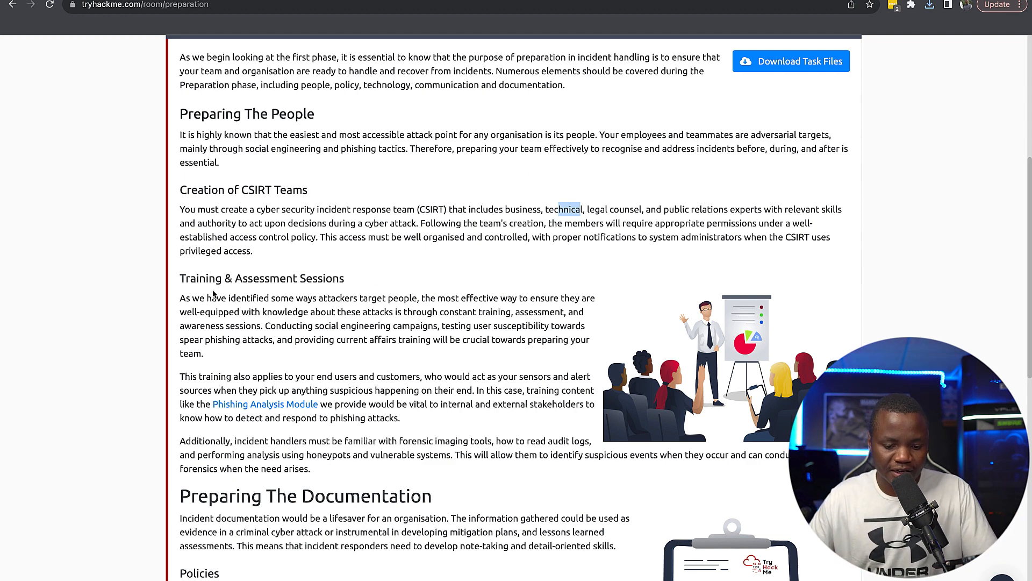
scroll("down", 3)
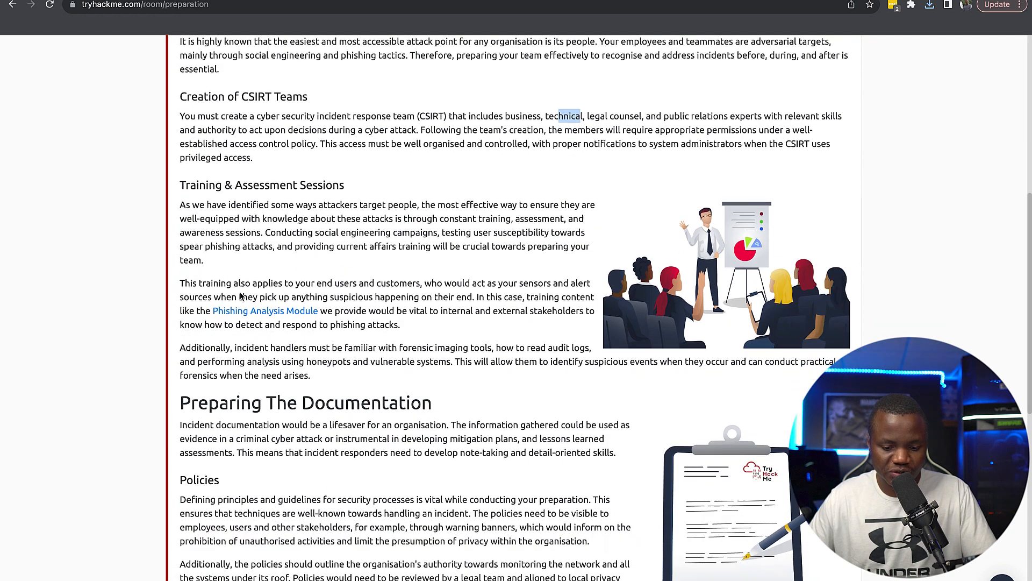
scroll("down", 3)
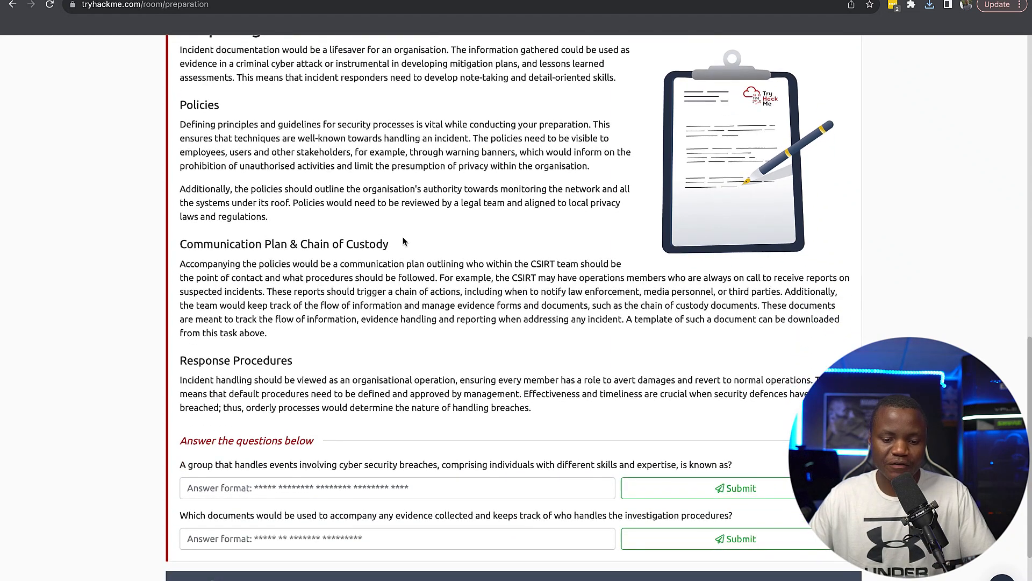
Answer Task 3 with 'cyber security incident response team' and 'chain of custody documents'
scroll("down", 3)
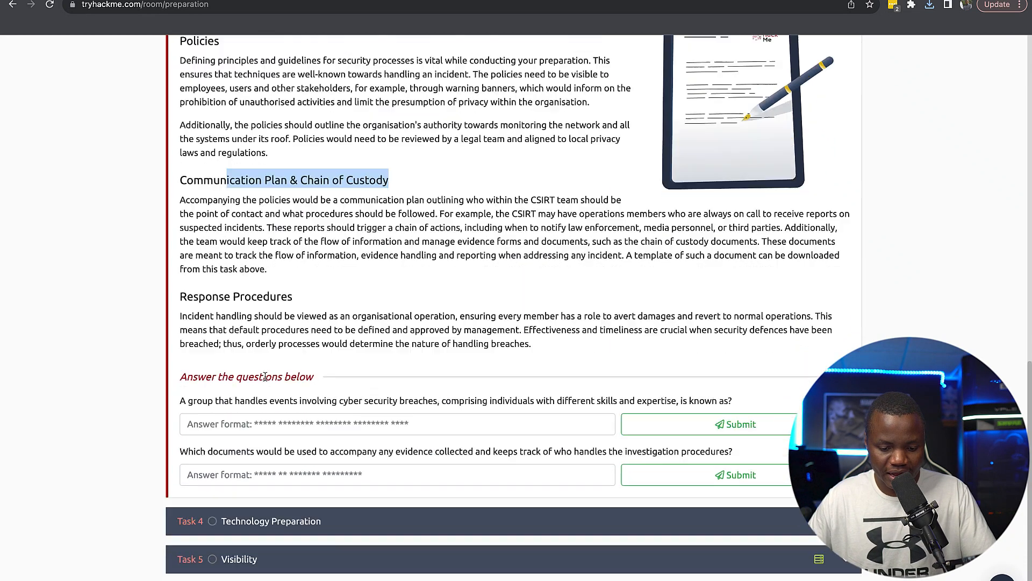
scroll("down", 3)
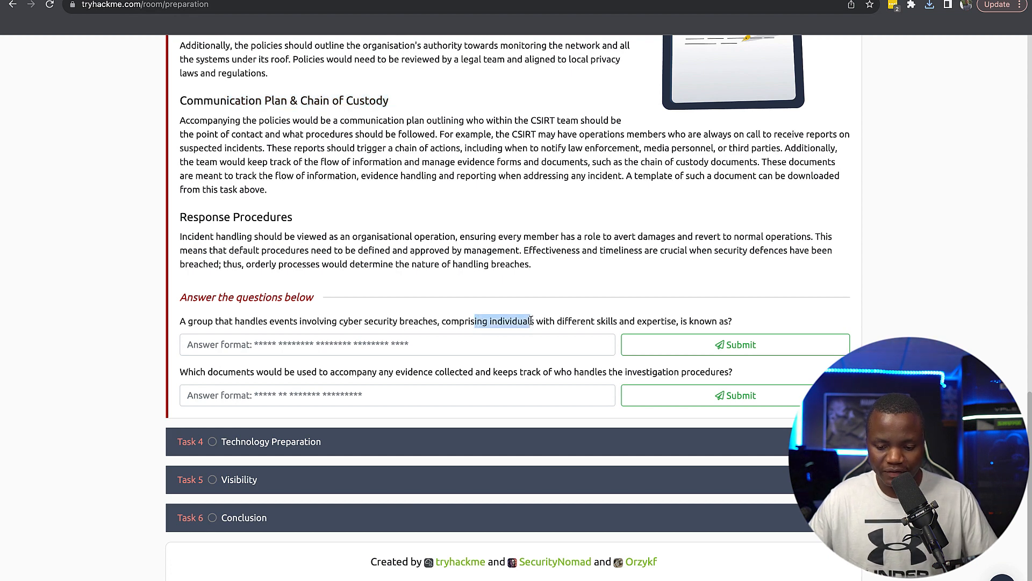
scroll("up", 3)
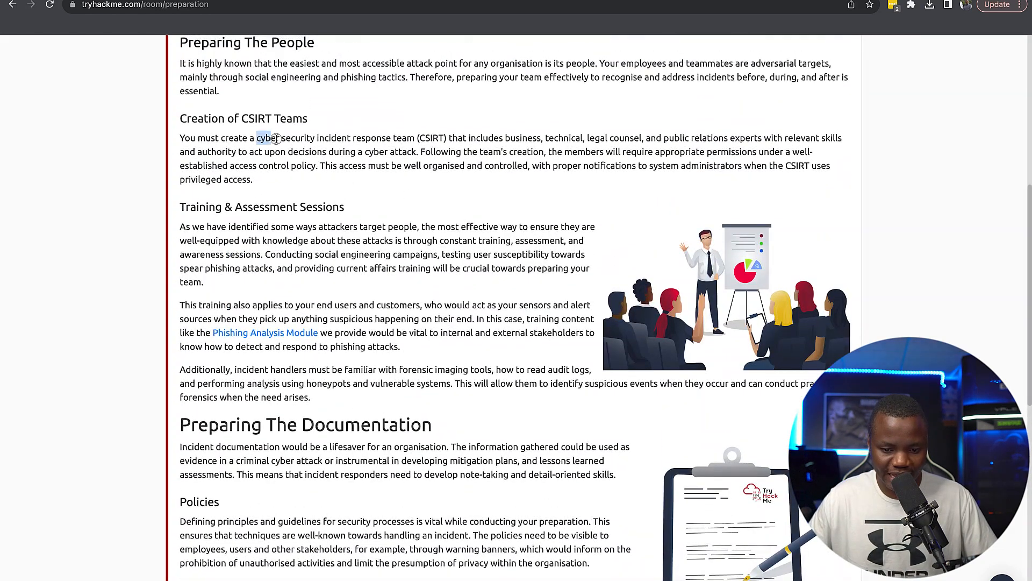
left_click_drag(257, 138, 415, 137)
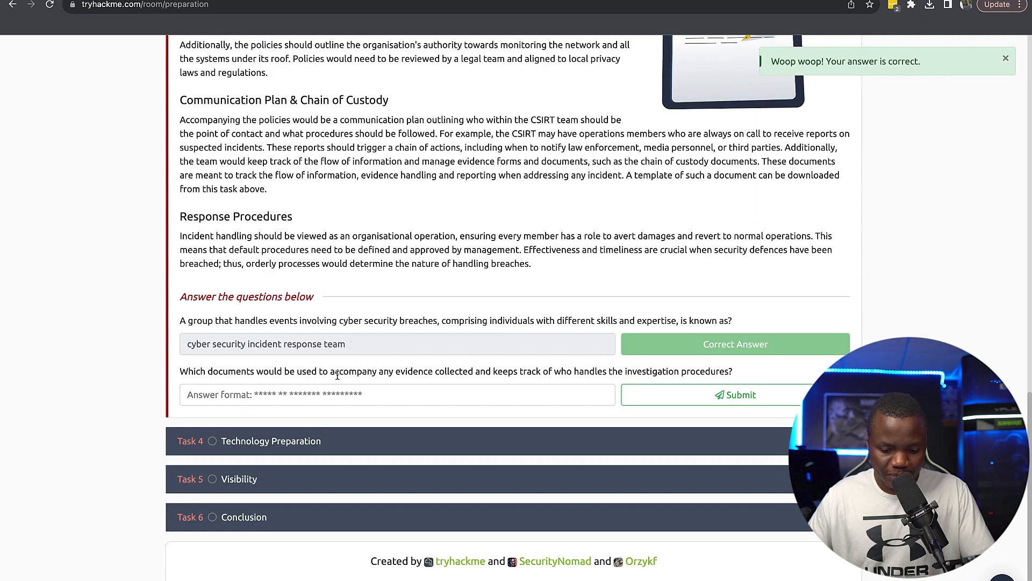
mouse_move(483, 378)
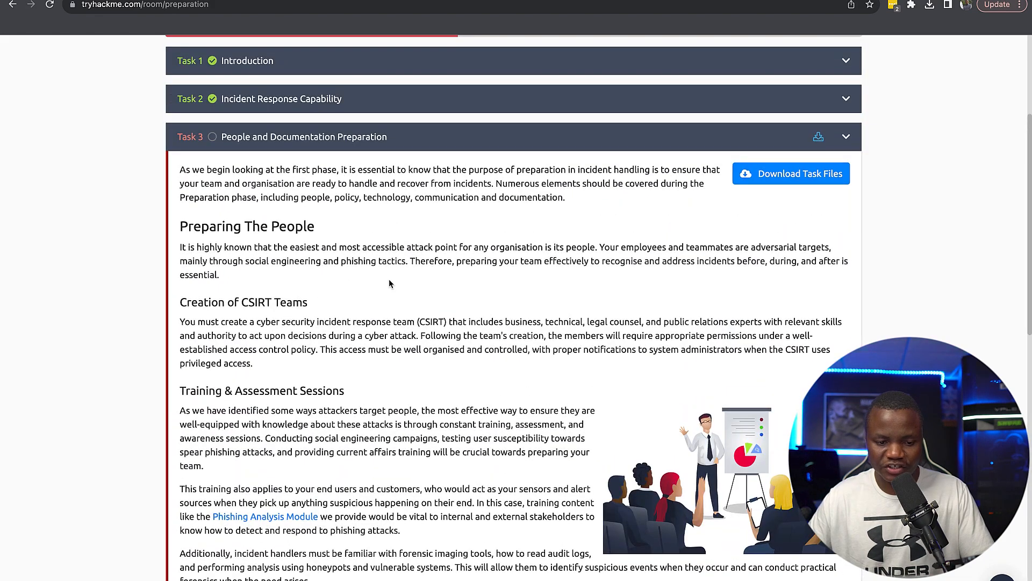
scroll("down", 3)
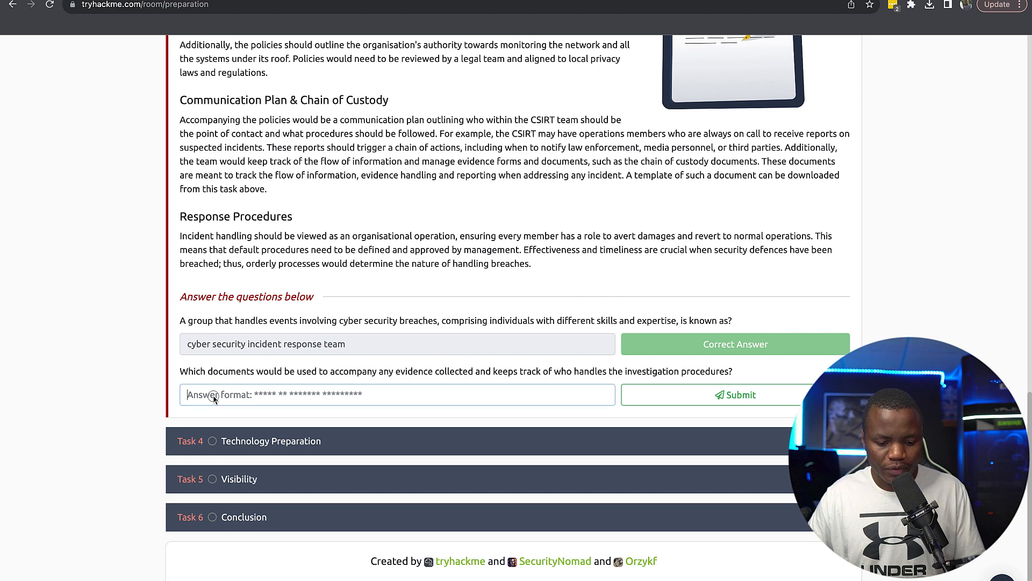
right_click(263, 394)
type("chain of custody documents")
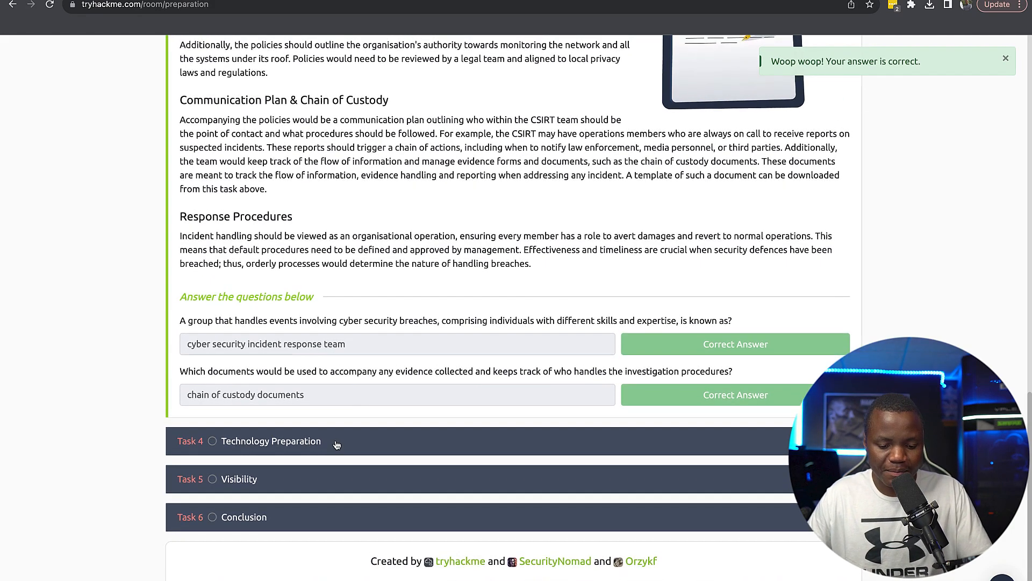
scroll("down", 3)
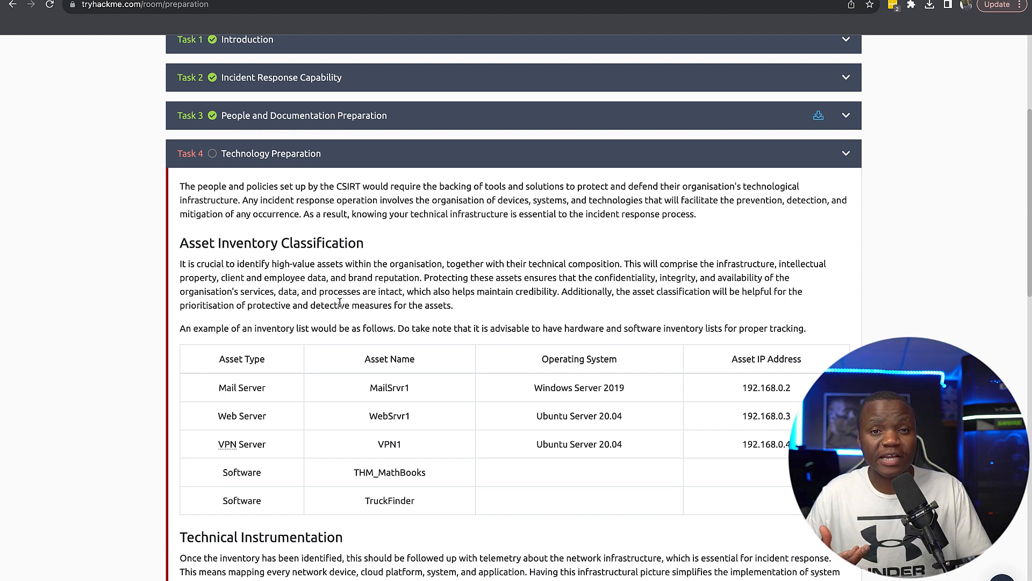
mouse_move(419, 399)
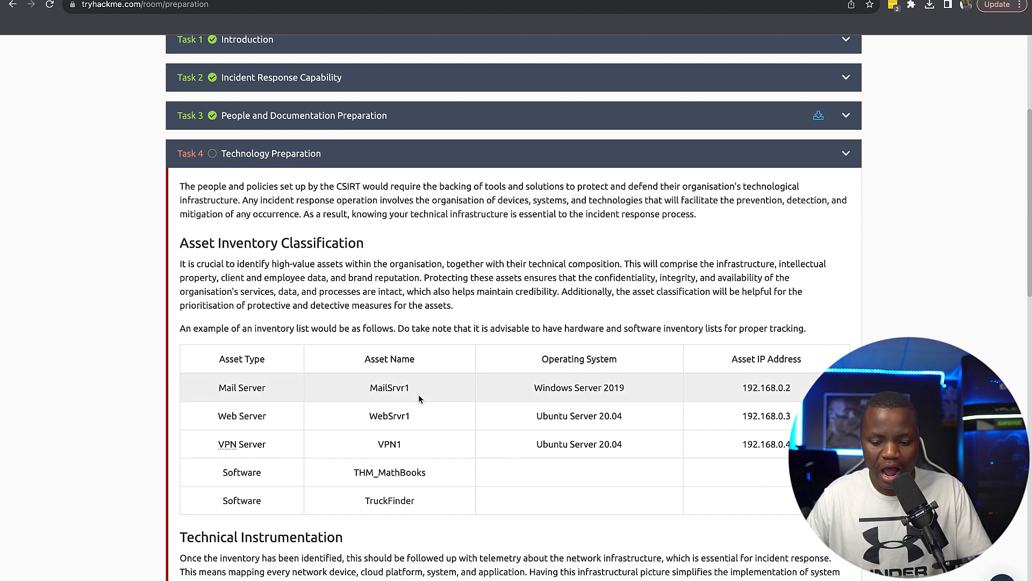
Scroll through Task 4's asset table, TheHive screenshot and Investigation Capabilities to its question
scroll("down", 3)
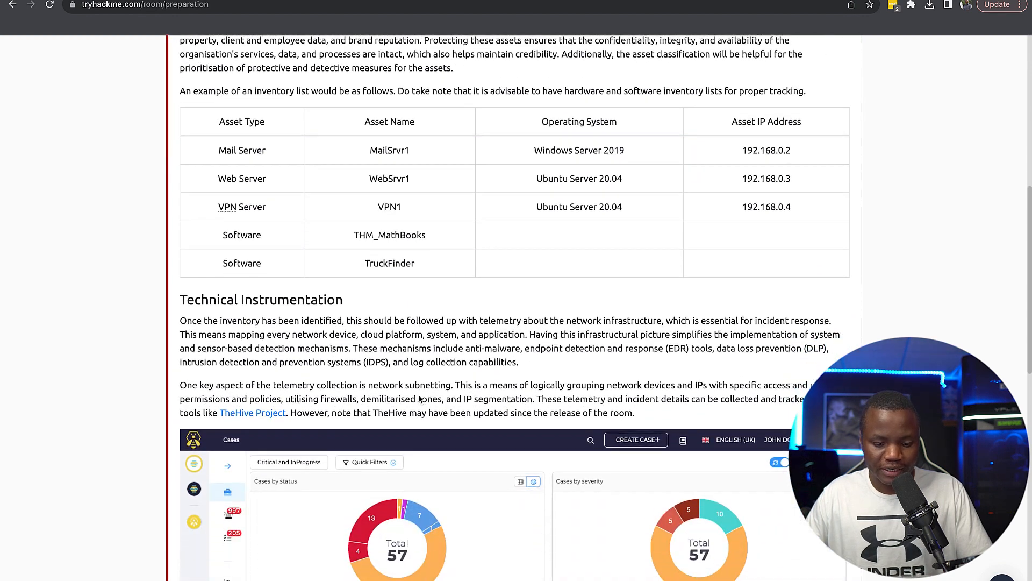
scroll("down", 3)
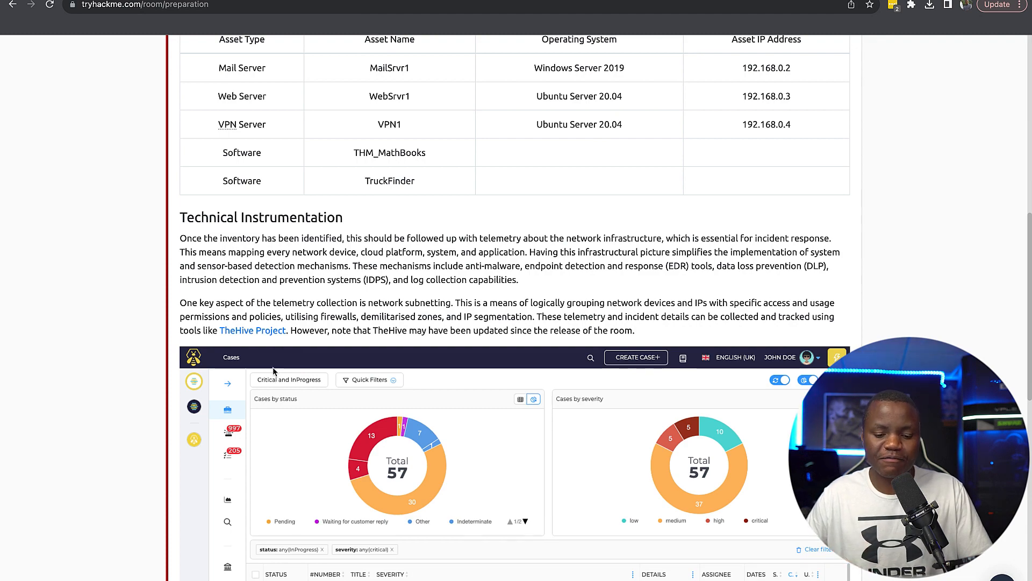
scroll("down", 3)
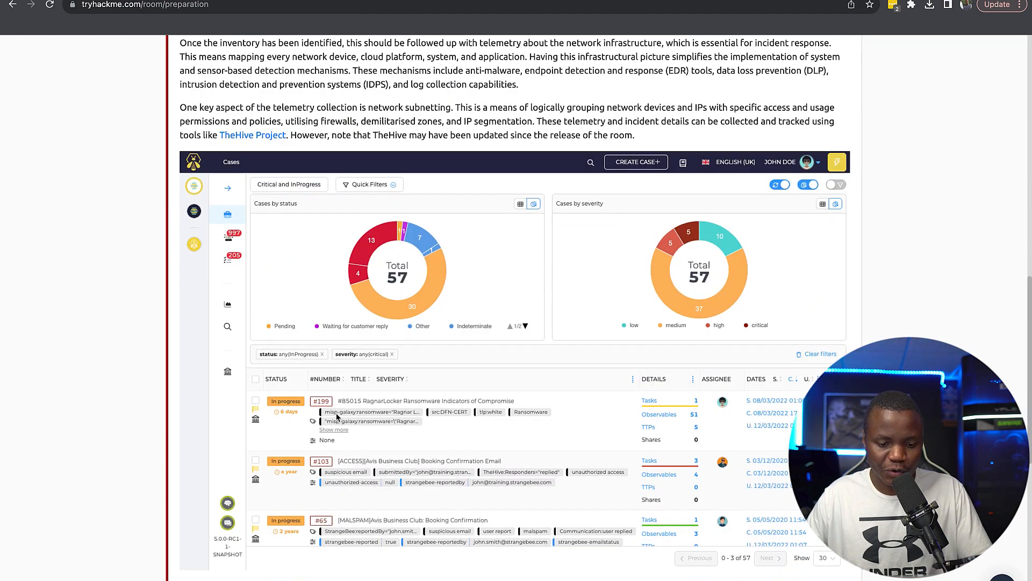
scroll("down", 3)
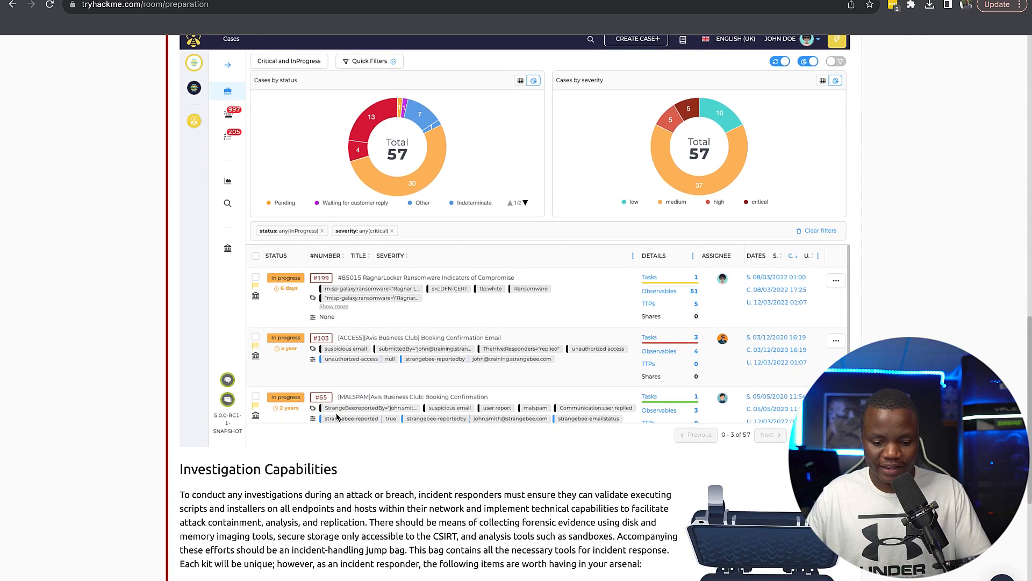
scroll("down", 3)
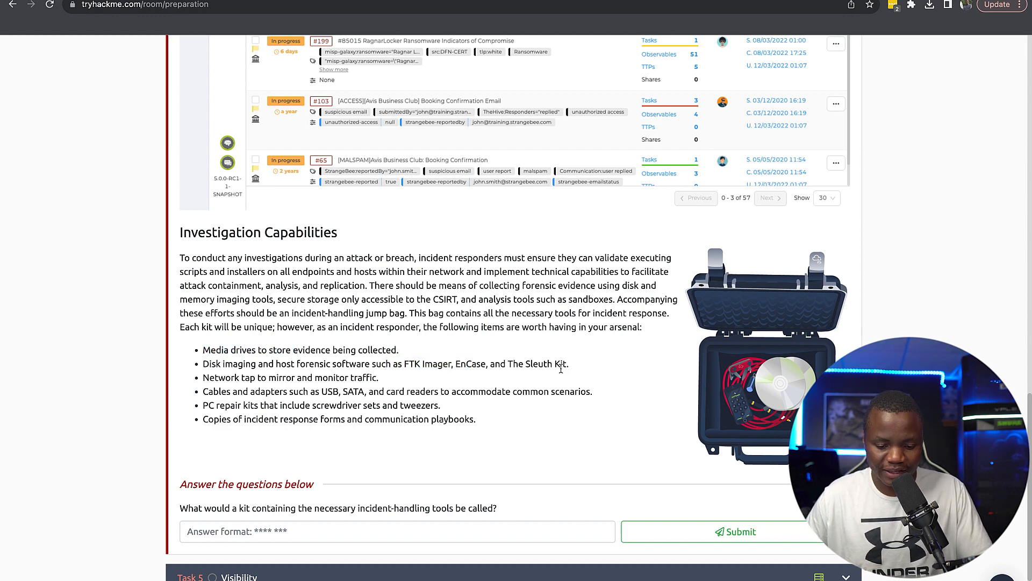
Answer the incident-handling kit question with 'jump bag' and expand Task 5 Visibility
left_click_drag(234, 391, 369, 391)
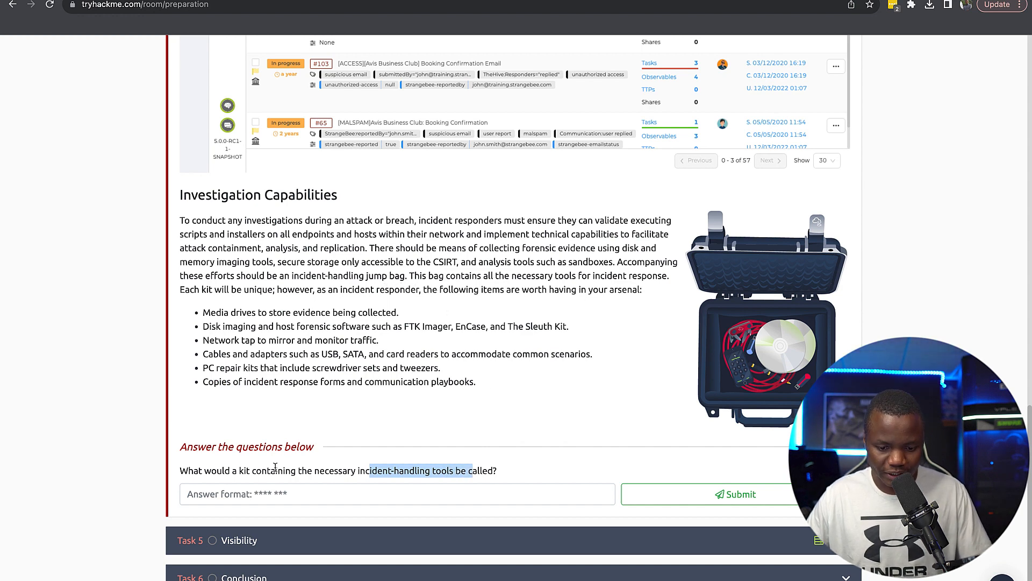
type("jump ba")
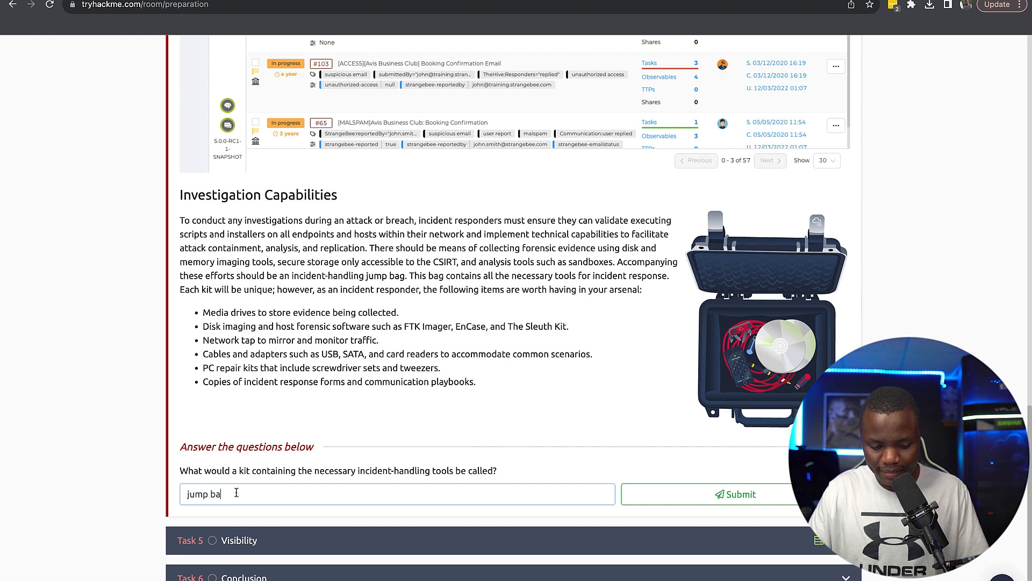
left_click(735, 494)
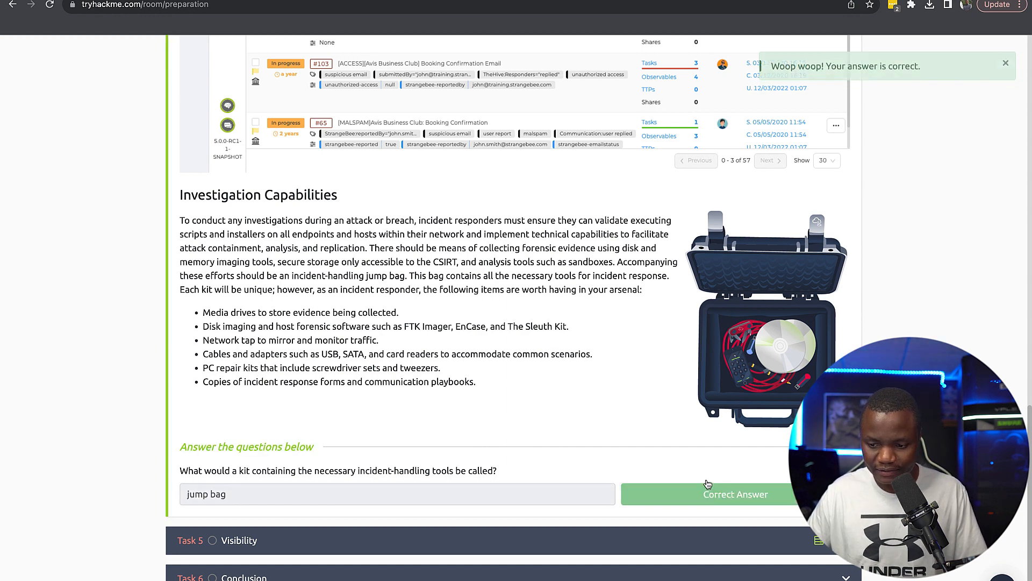
scroll("down", 3)
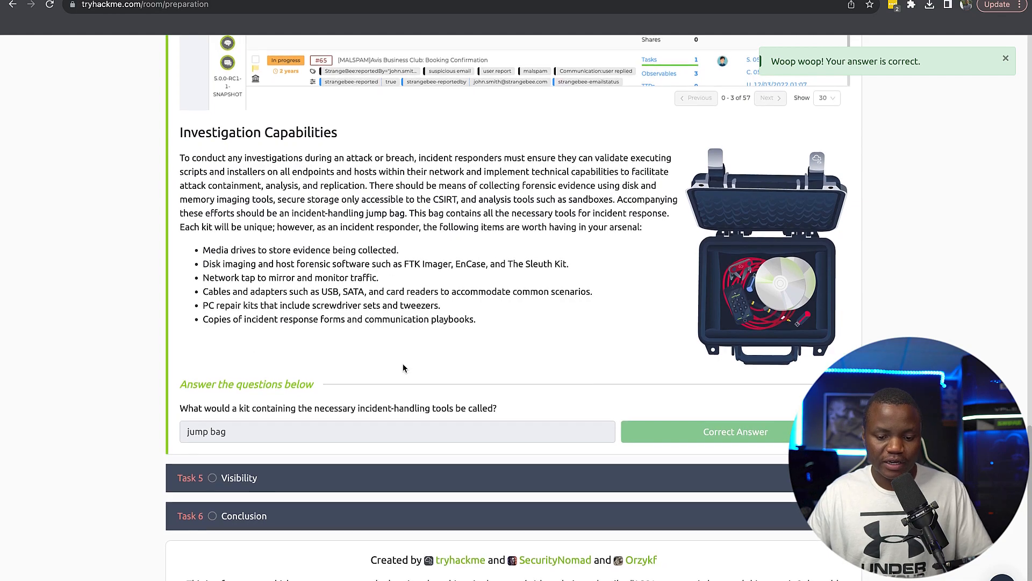
left_click_drag(233, 251, 475, 320)
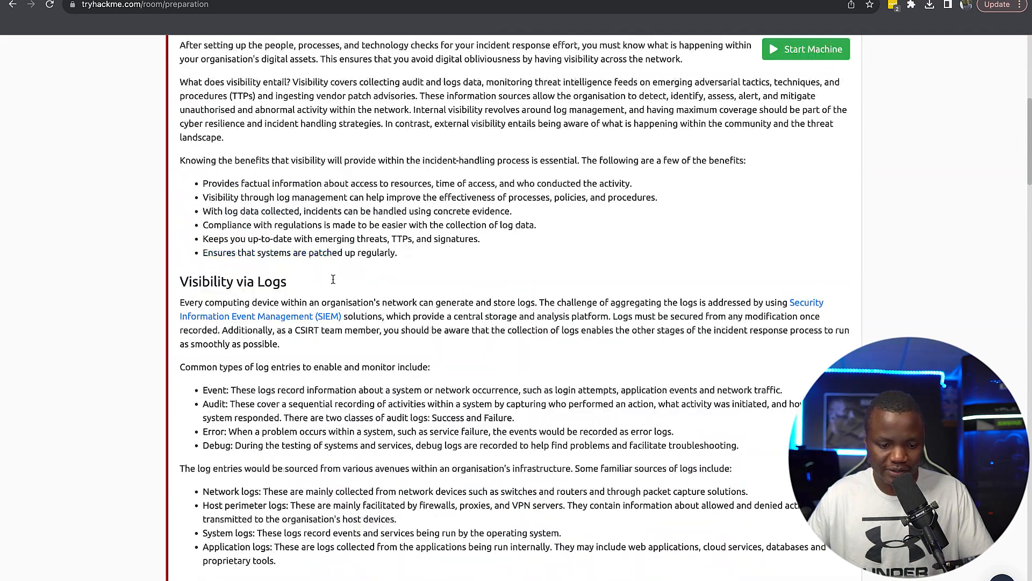
left_click(806, 48)
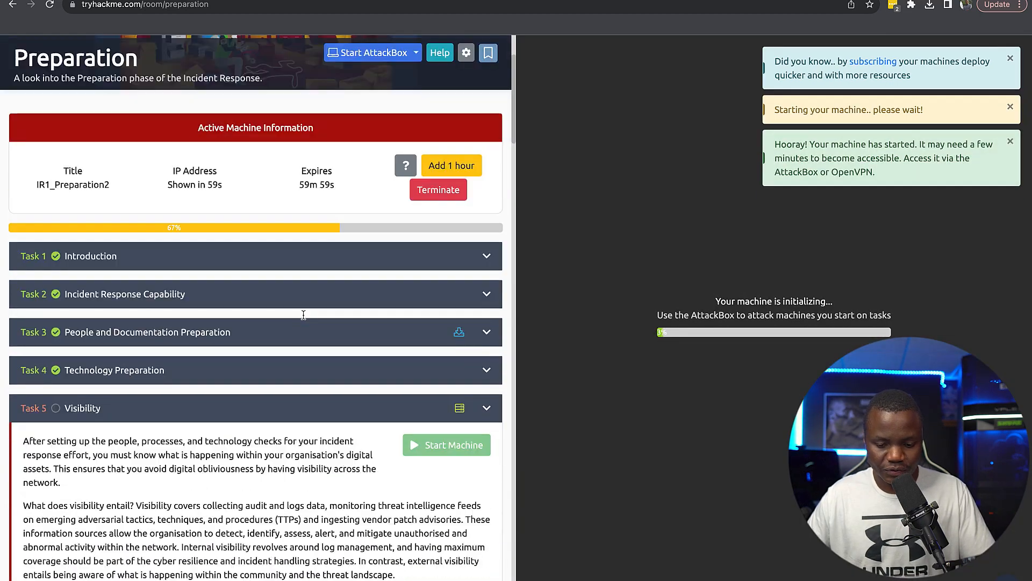
scroll("down", 3)
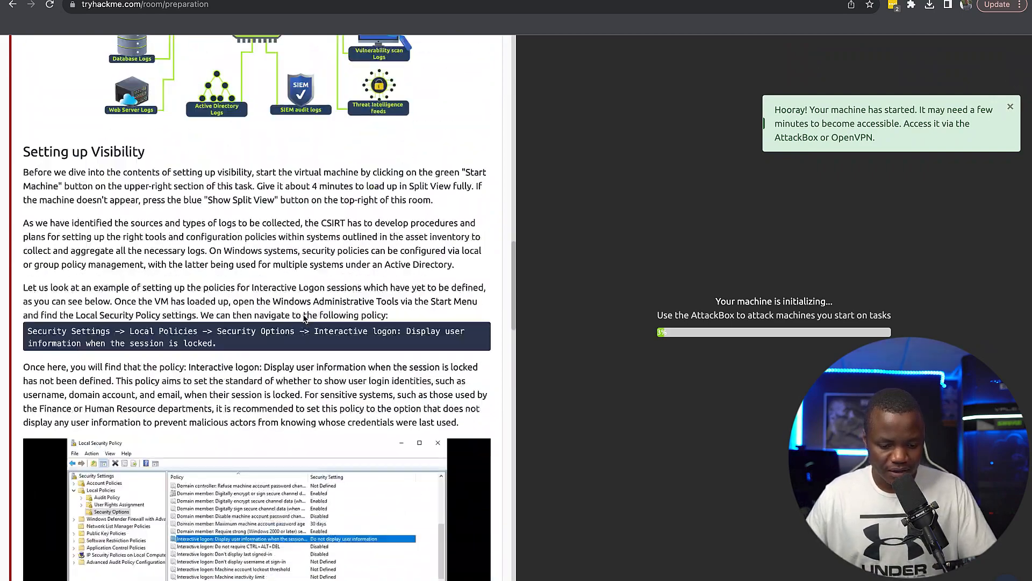
scroll("down", 3)
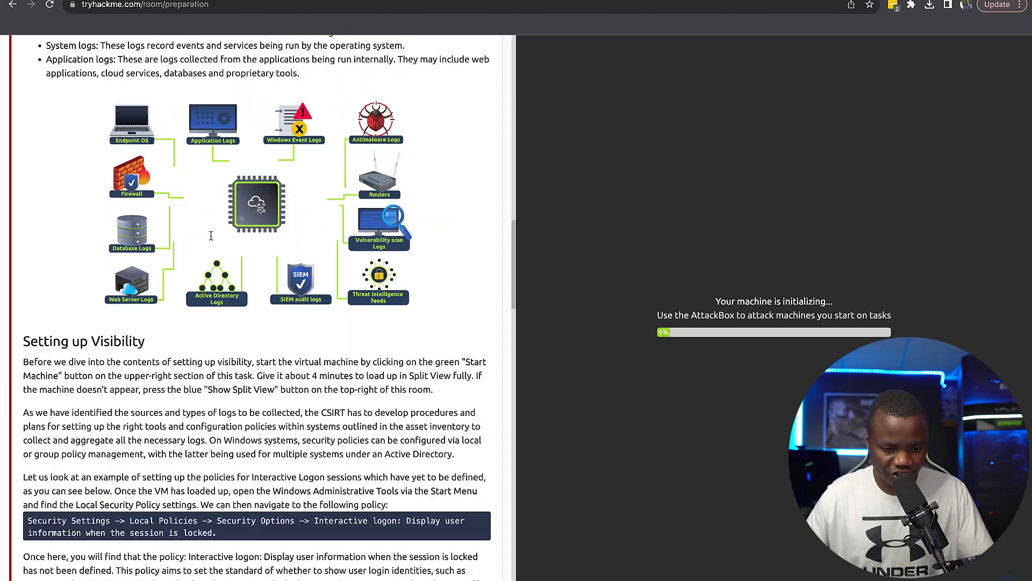
scroll("down", 3)
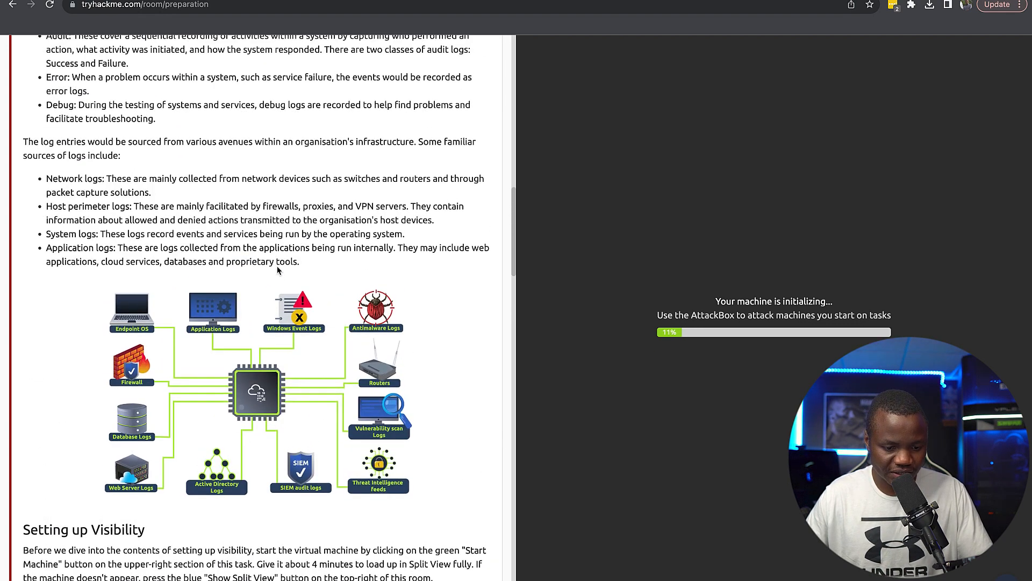
scroll("down", 3)
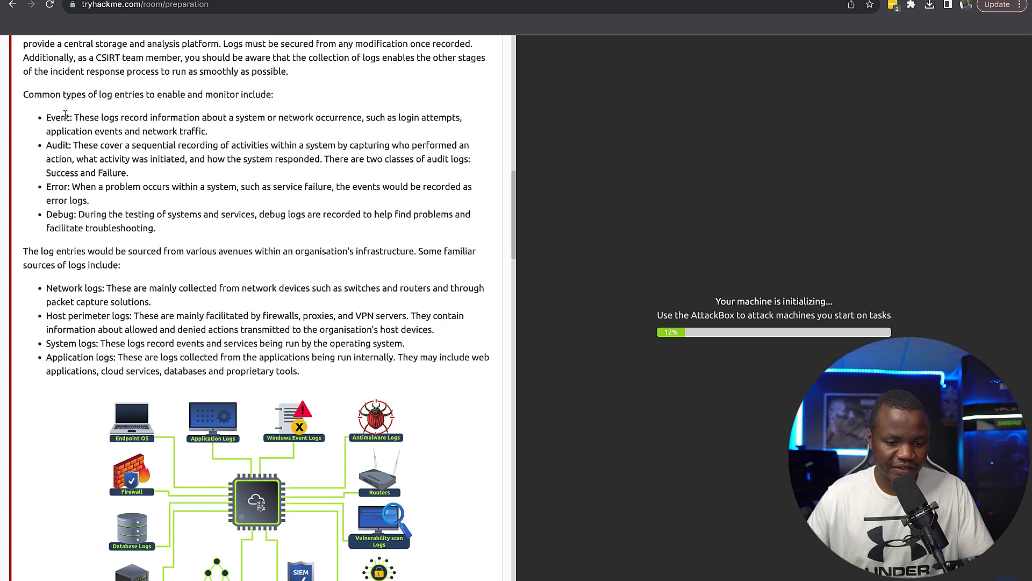
double_click(58, 117)
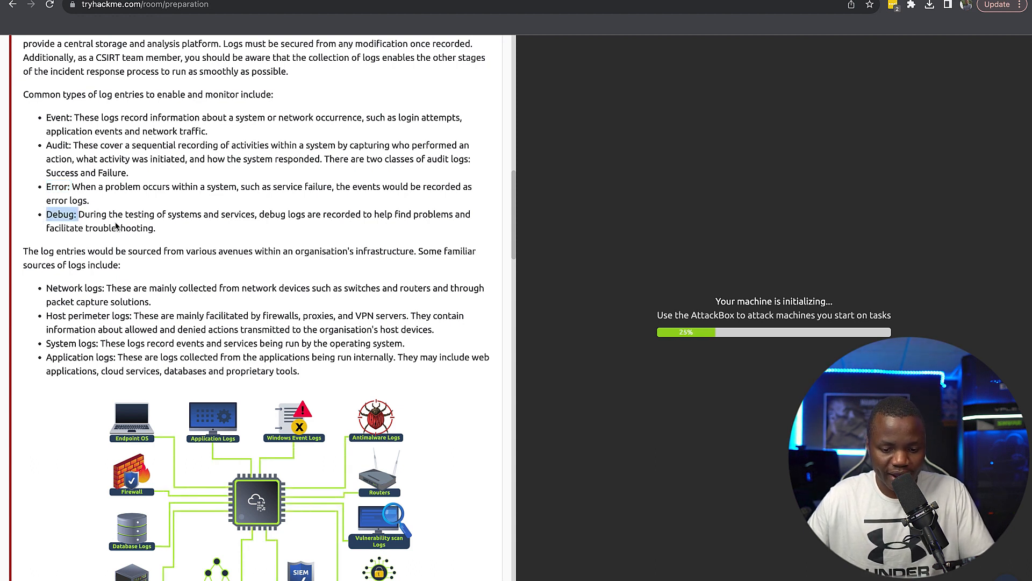
scroll("down", 3)
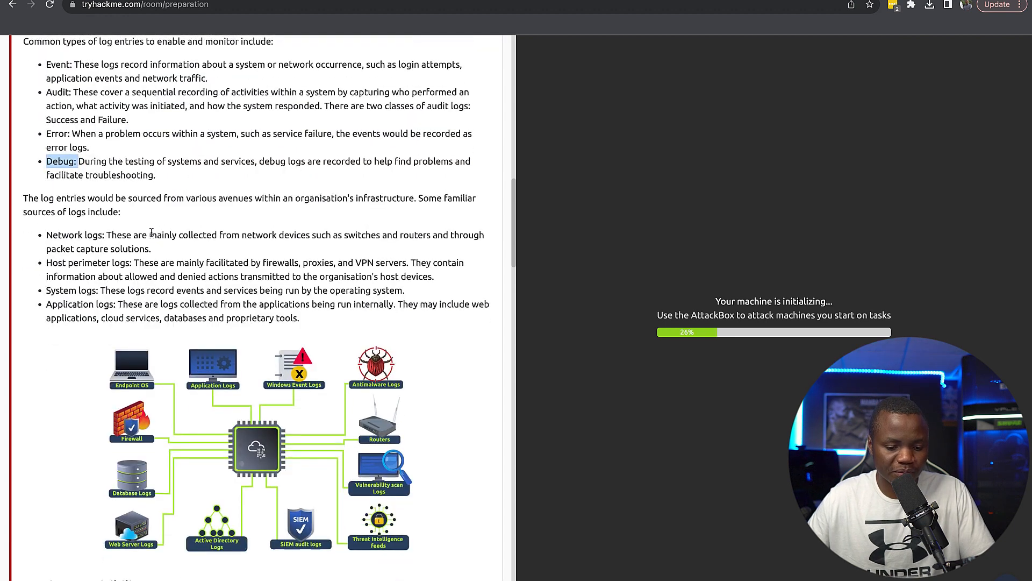
scroll("down", 3)
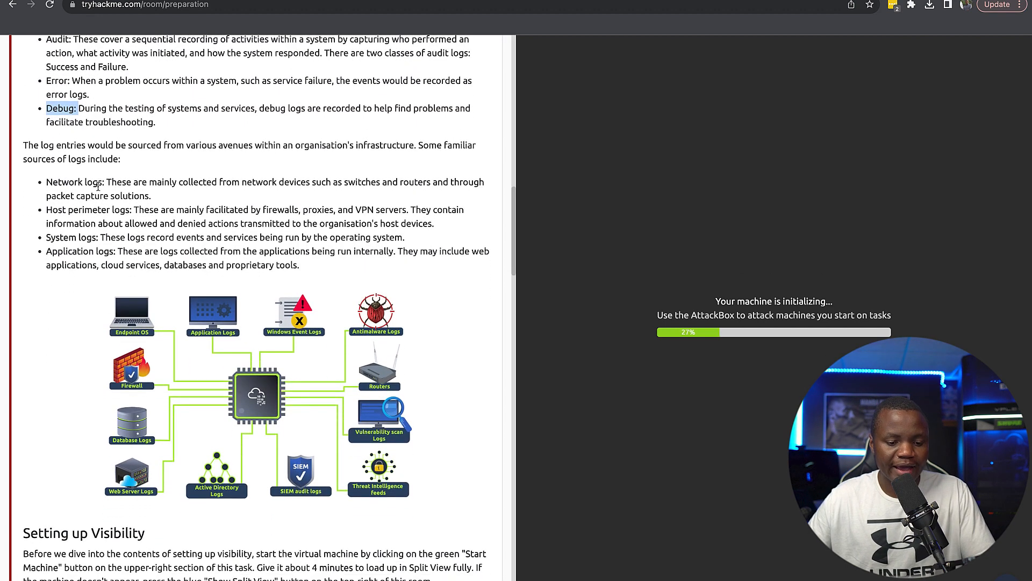
double_click(73, 182)
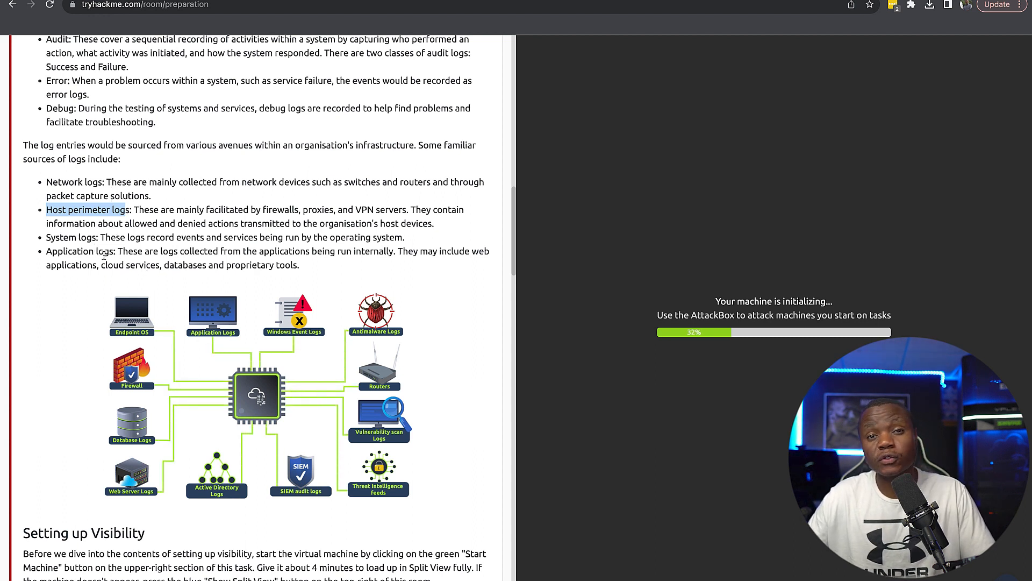
scroll("down", 3)
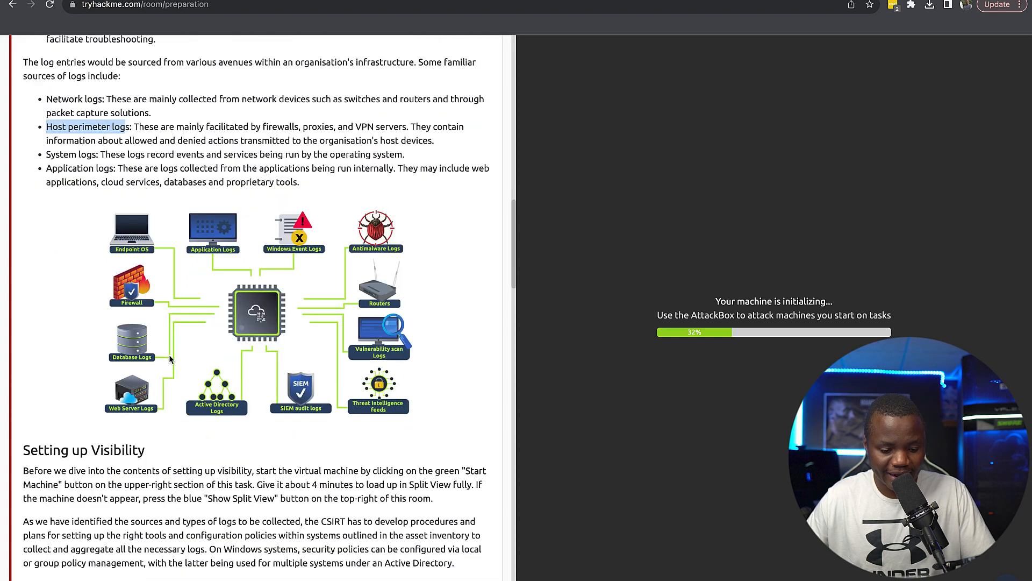
scroll("down", 3)
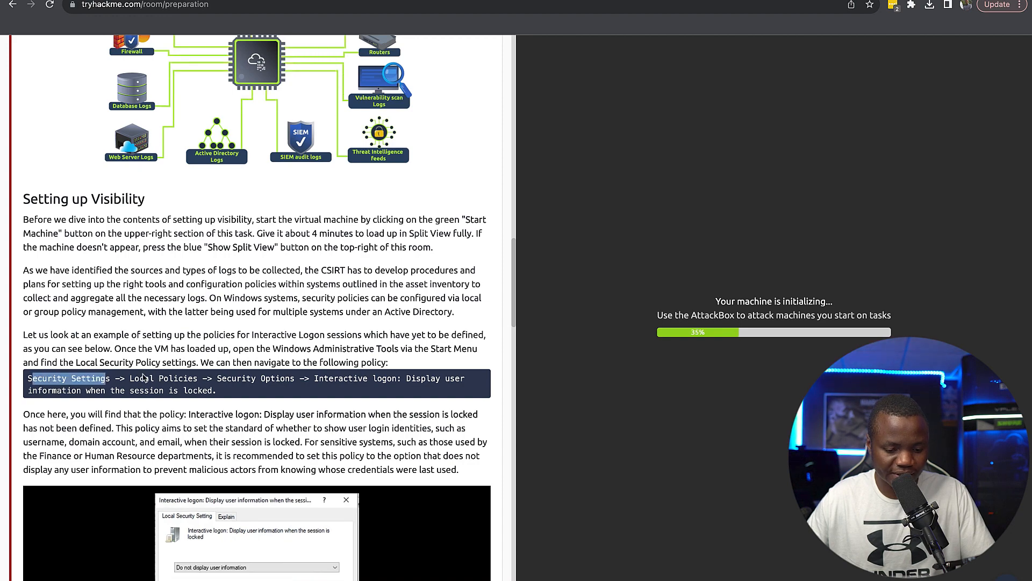
Scroll past the Event Viewer and Atomic test screenshots to Task 5's three questions
scroll("down", 3)
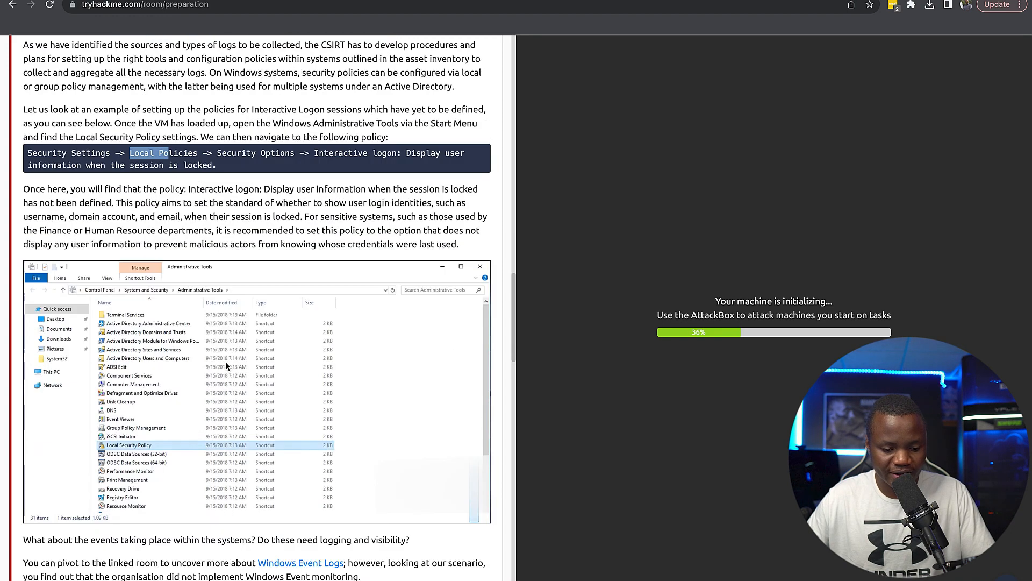
scroll("down", 3)
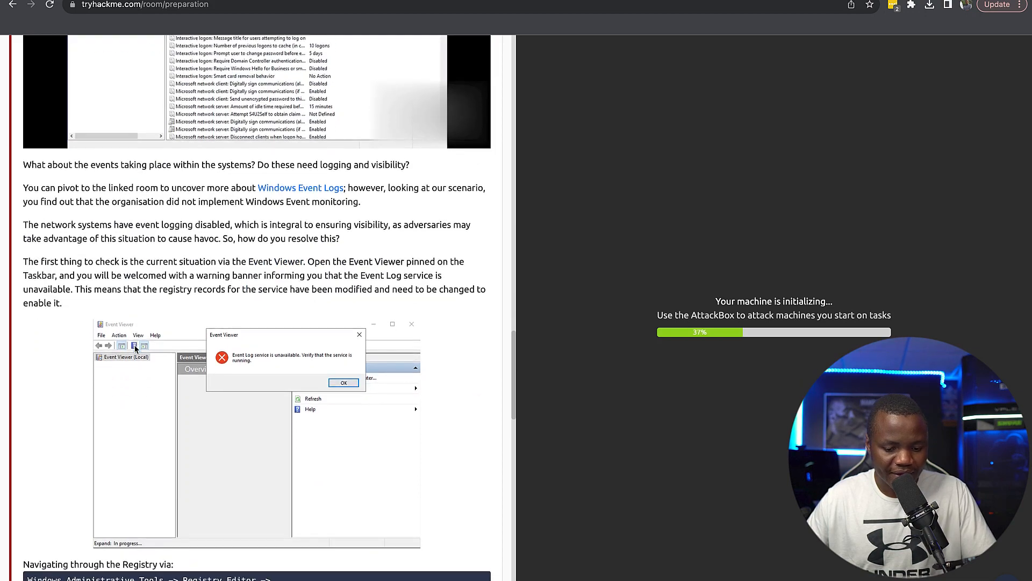
scroll("down", 3)
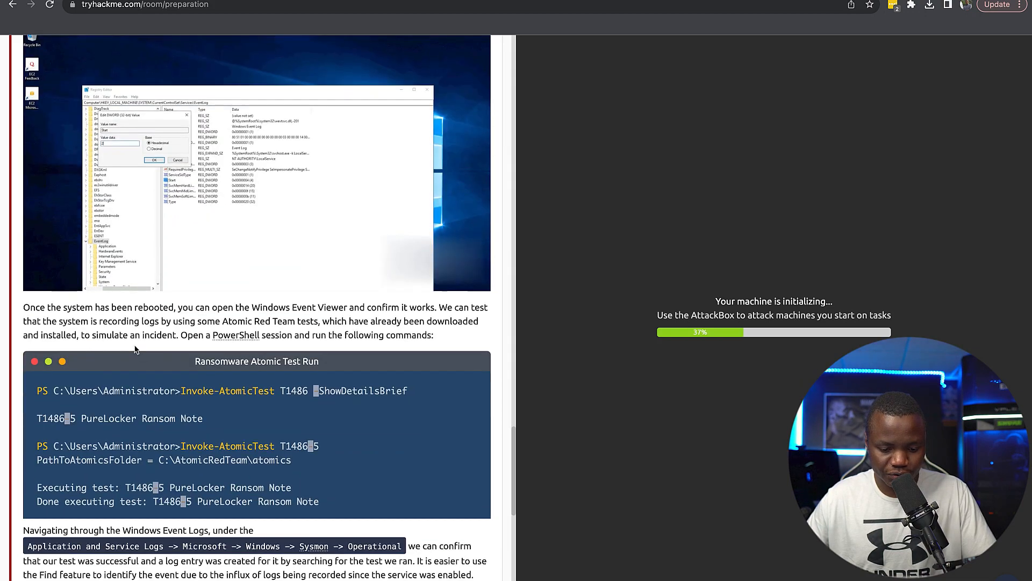
scroll("down", 3)
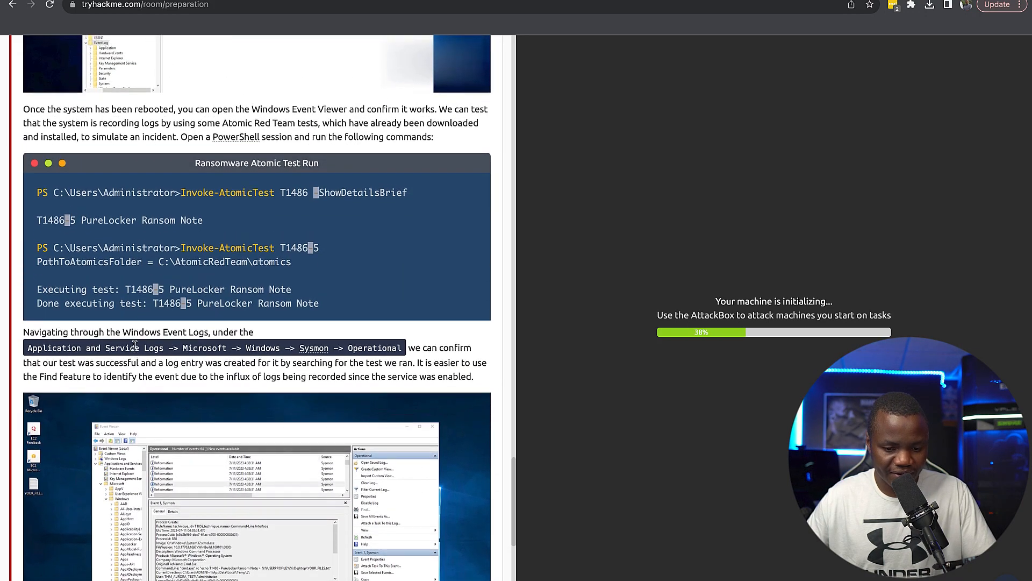
scroll("down", 3)
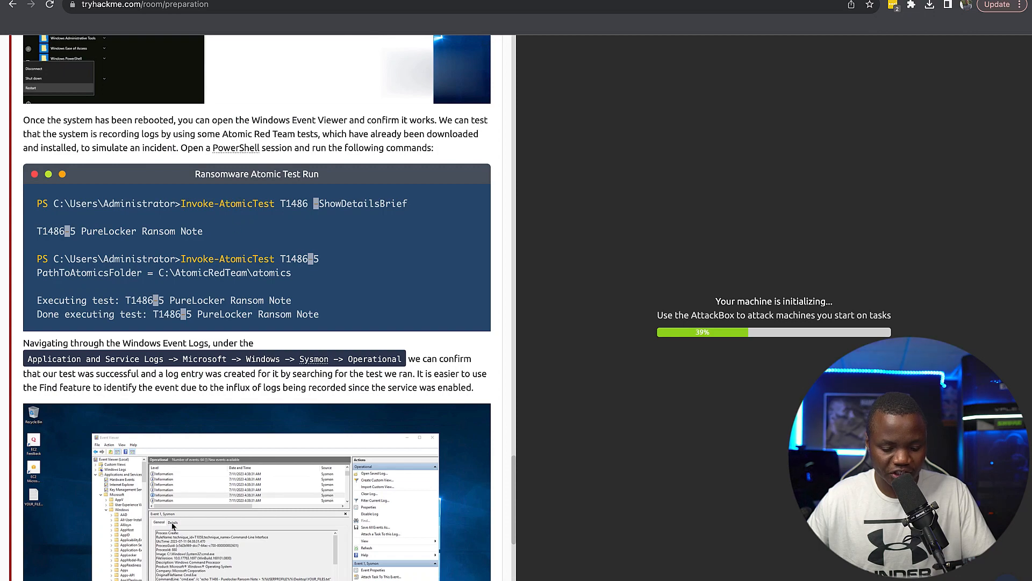
scroll("down", 3)
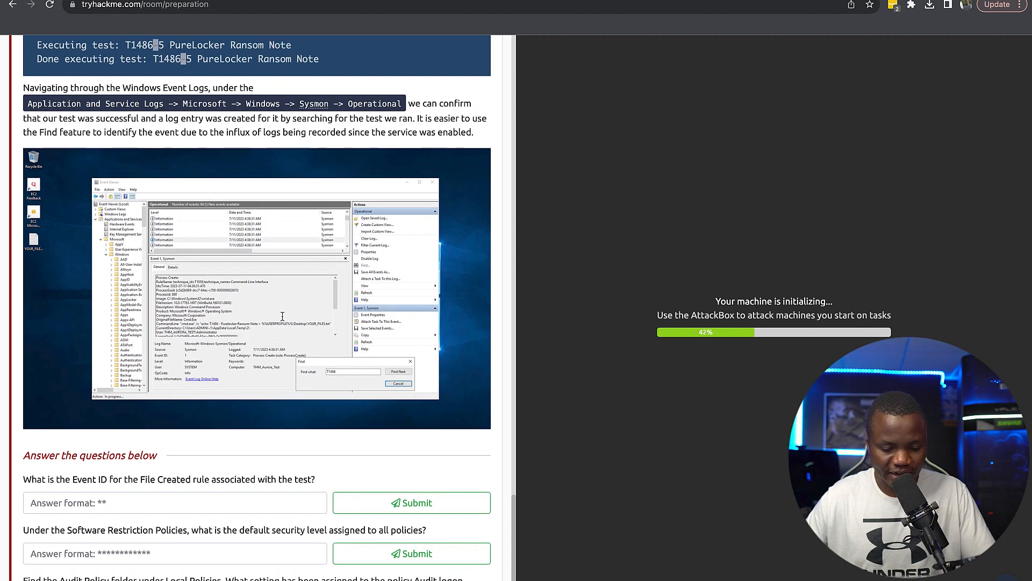
scroll("down", 3)
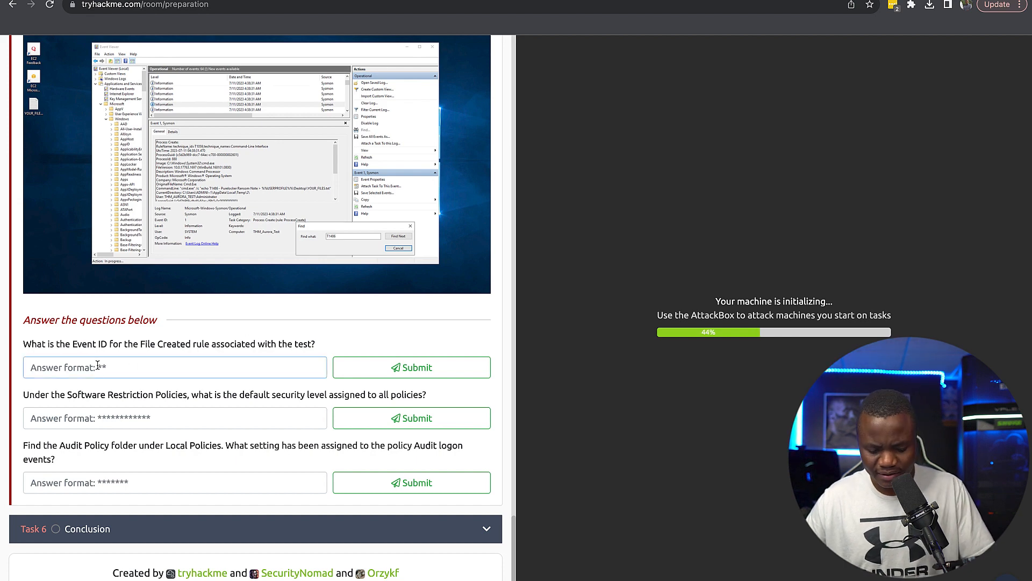
Enter 11 as the File Created rule's Event ID and submit it
left_click(411, 367)
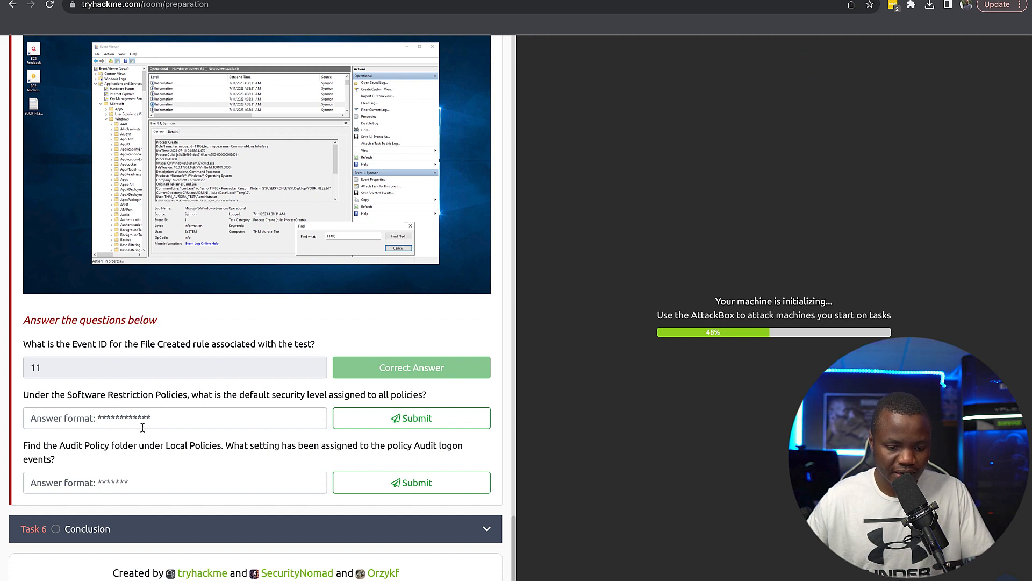
scroll("down", 3)
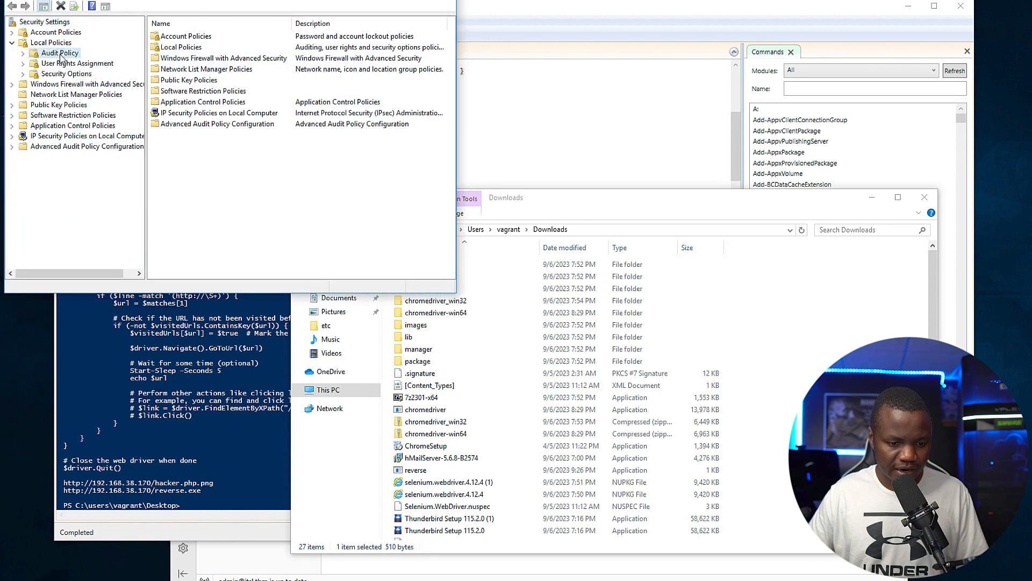
Open the Audit logon events policy under Local Policies > Audit Policy, showing No auditing
left_click(61, 53)
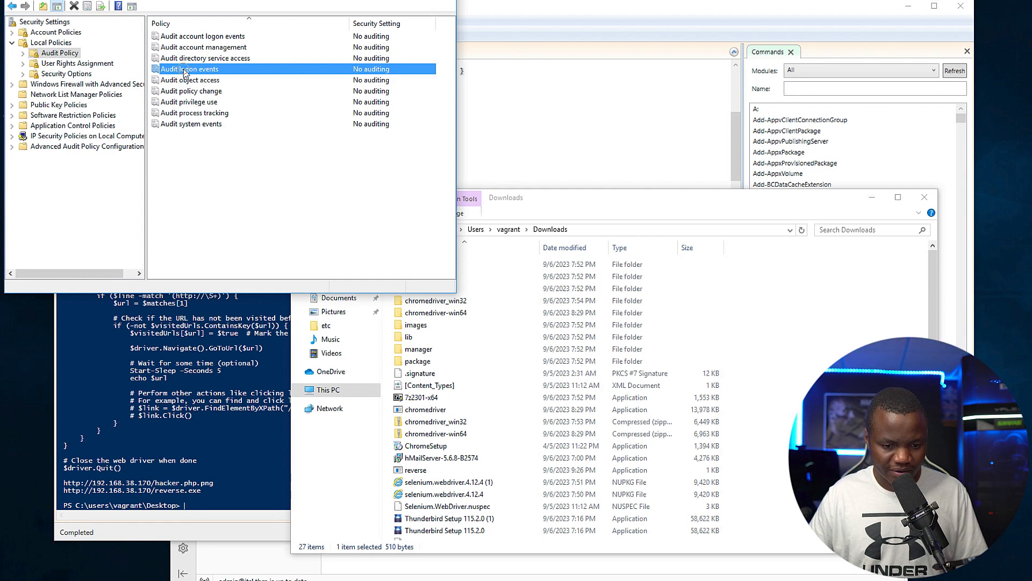
double_click(190, 68)
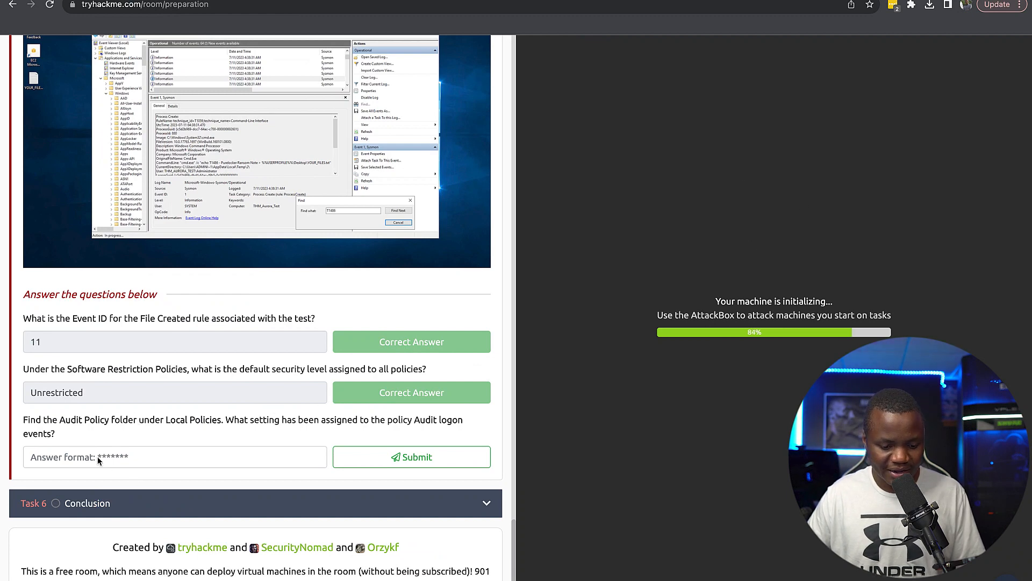
Submit 'Failure' for the Audit logon events question and mark Task 6 Conclusion completed
left_click(174, 457)
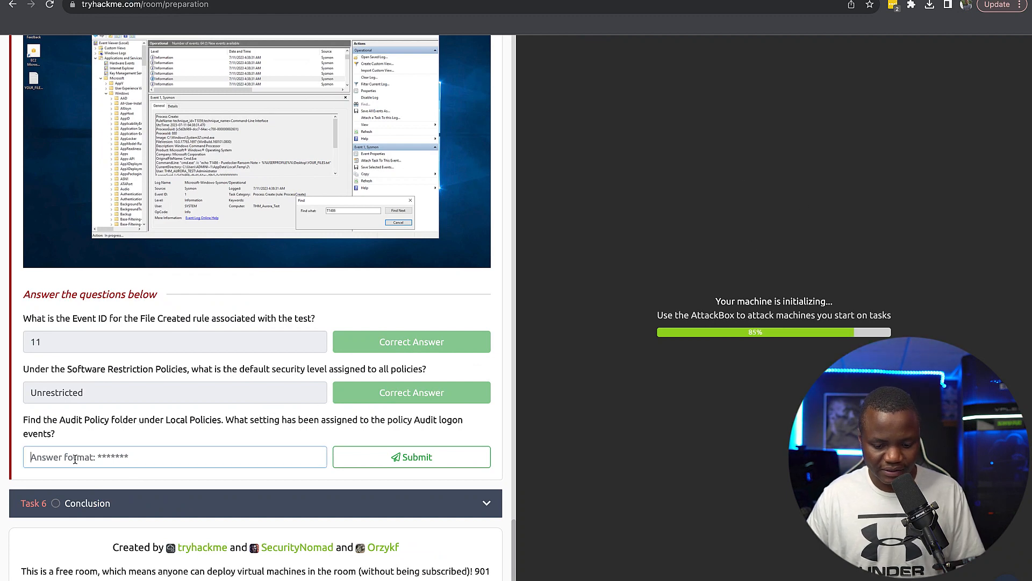
type("Failure")
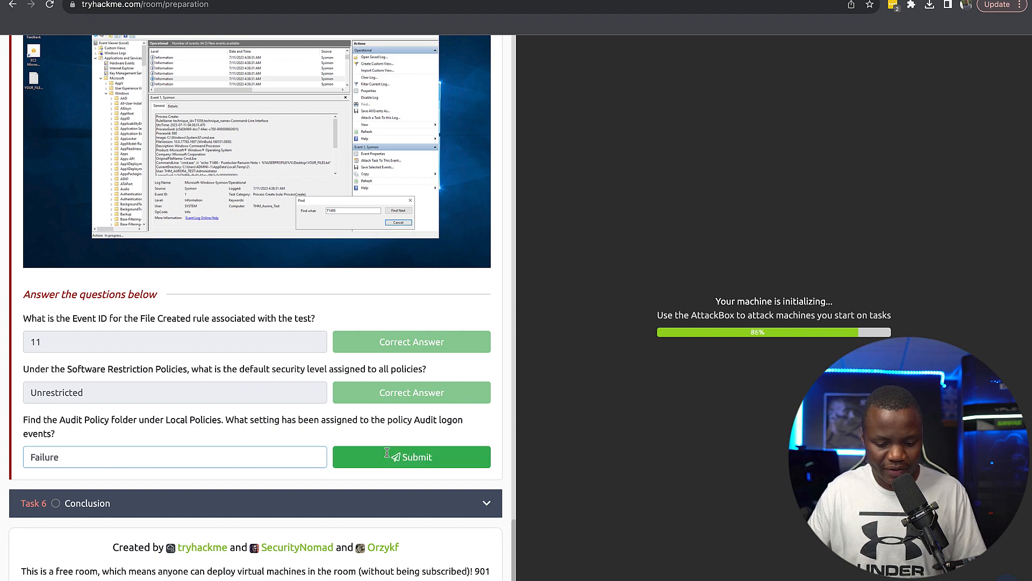
left_click(411, 457)
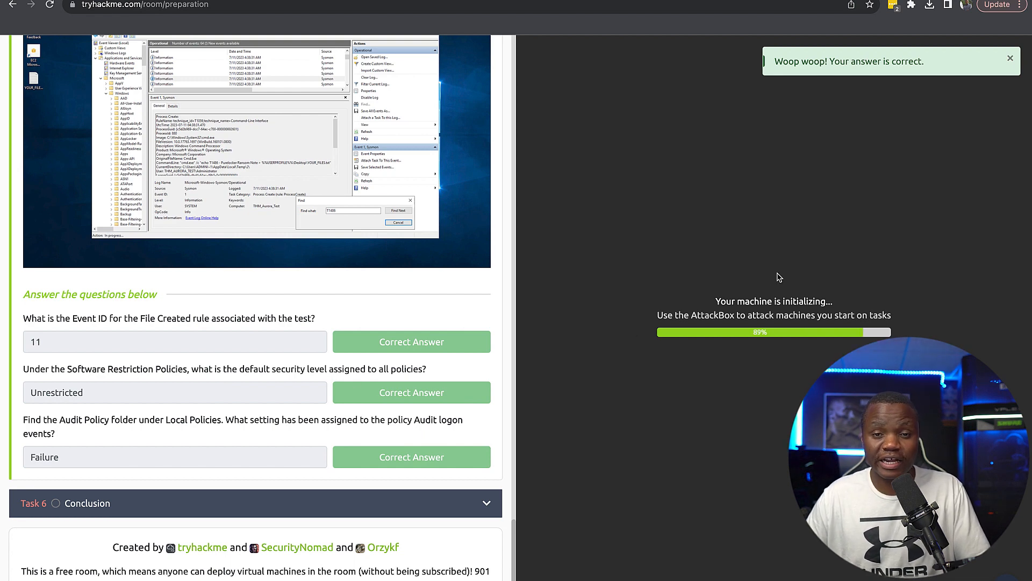
scroll("down", 3)
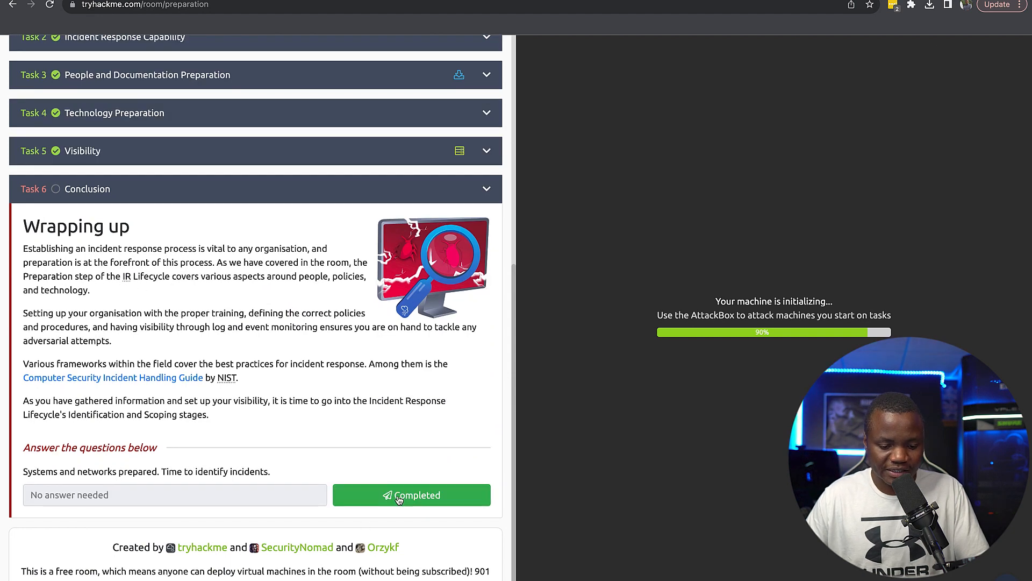
left_click(411, 495)
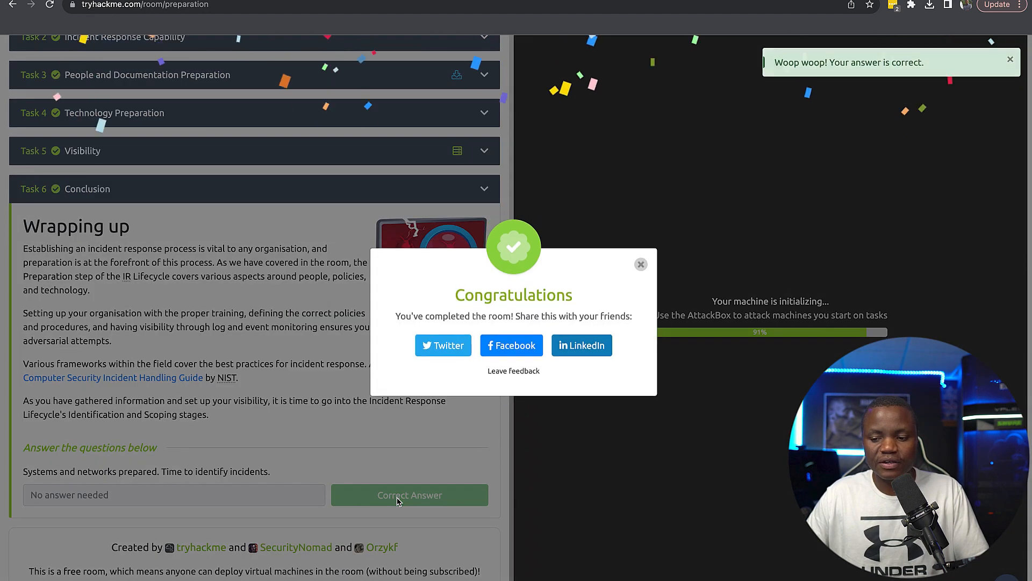